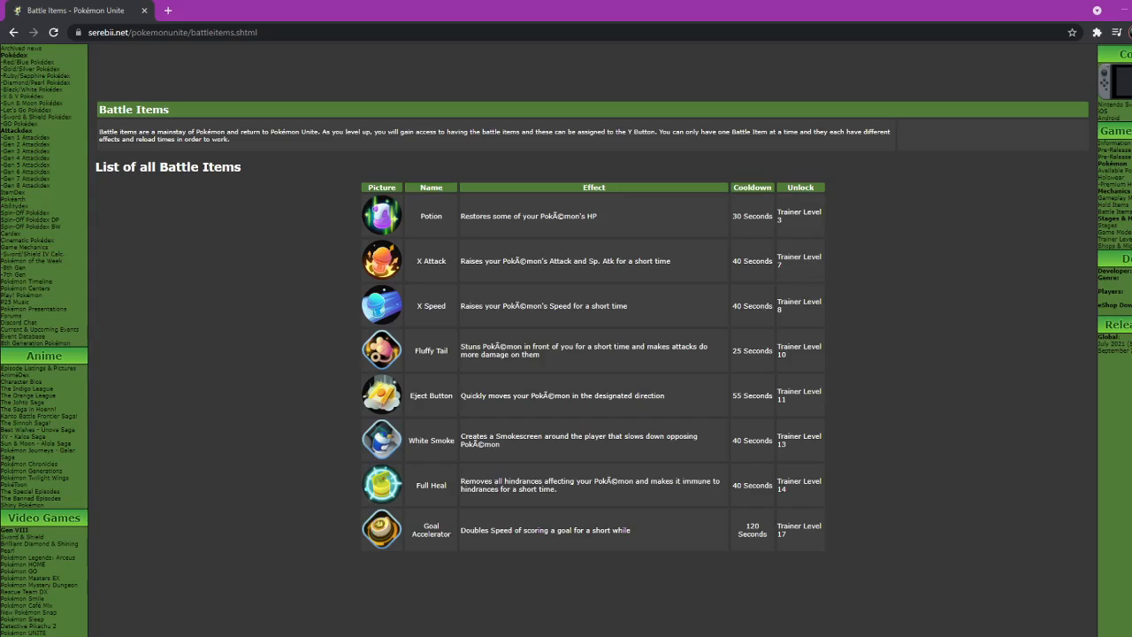
mouse_move(284, 390)
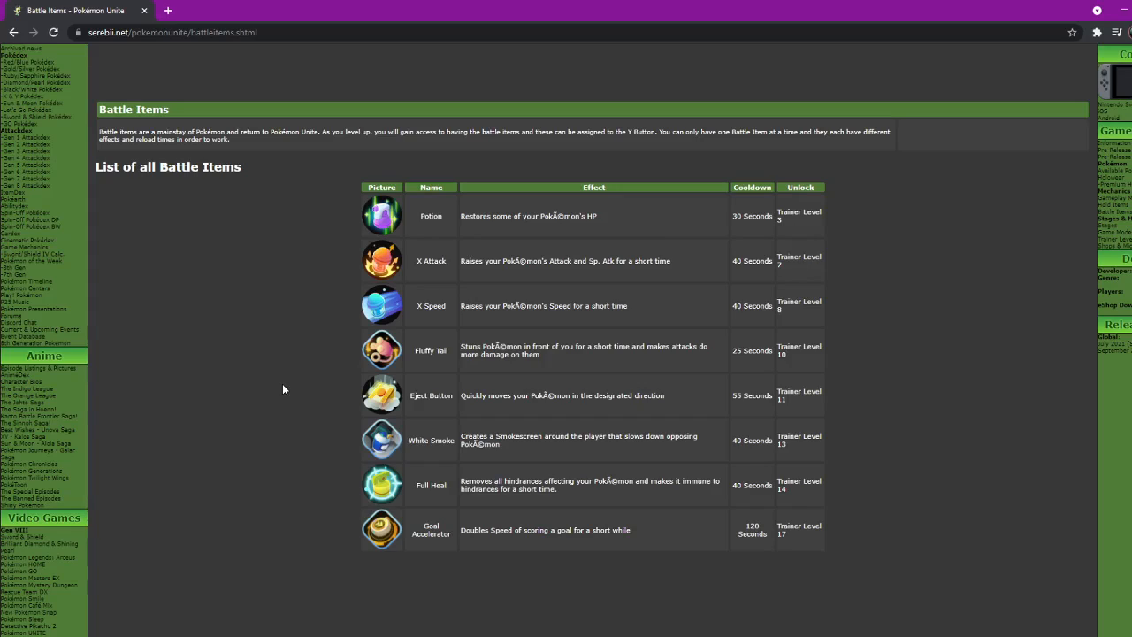
mouse_move(338, 205)
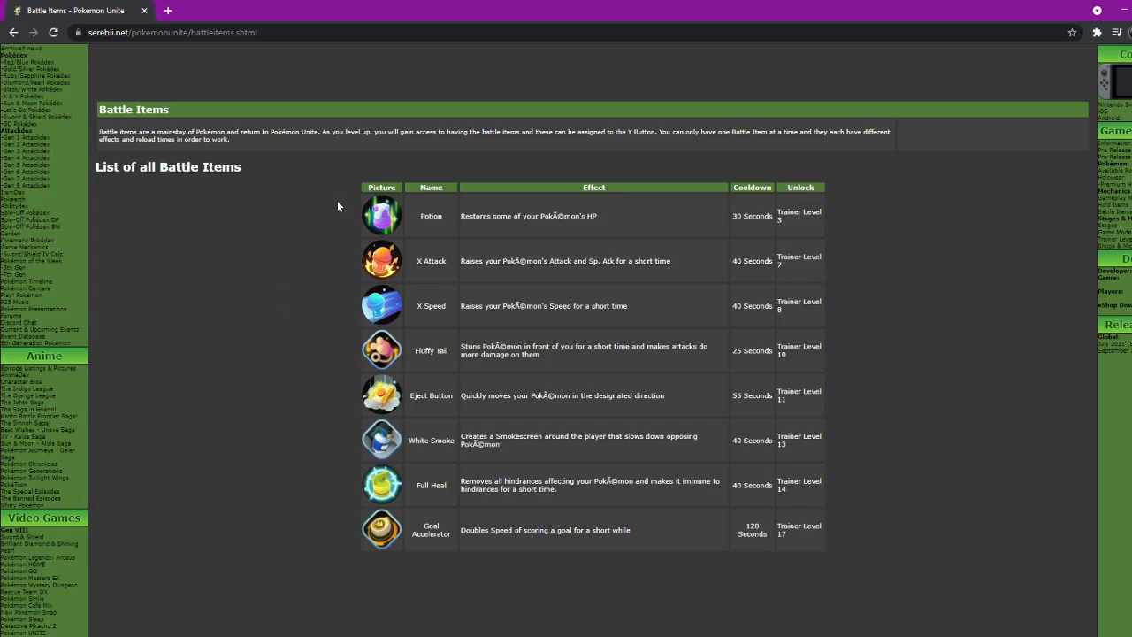
mouse_move(361, 193)
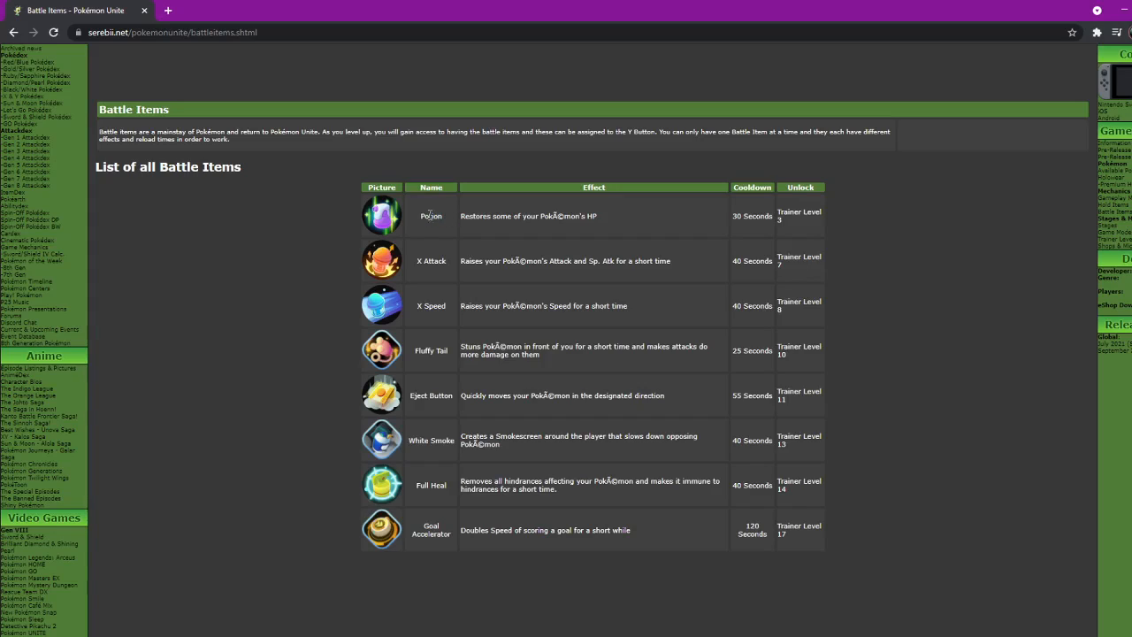
double_click(789, 212)
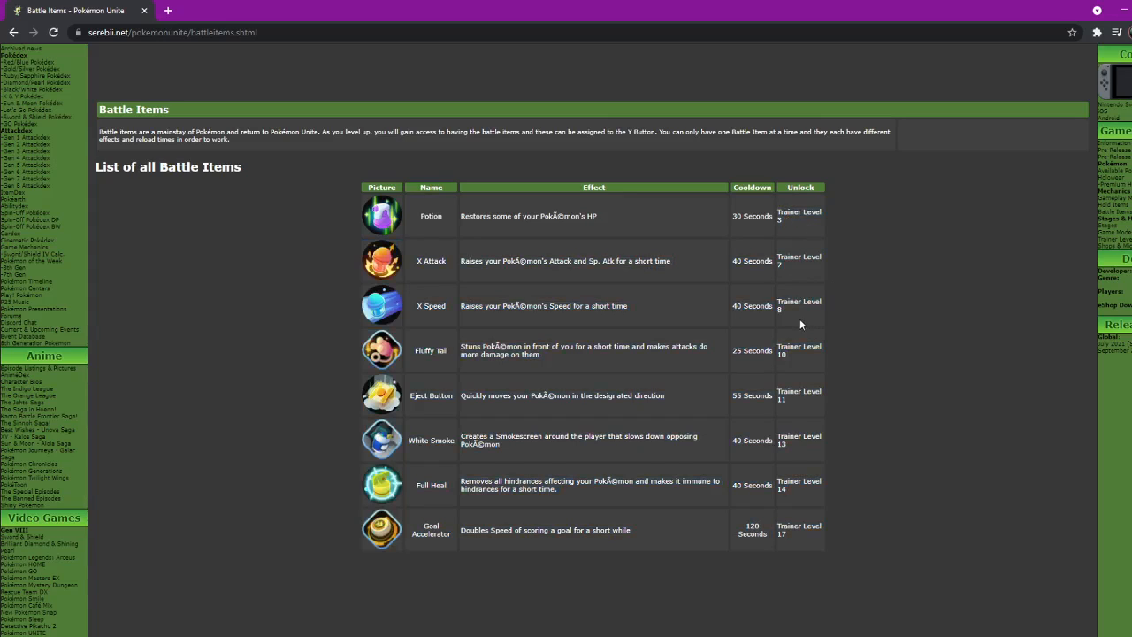
mouse_move(734, 159)
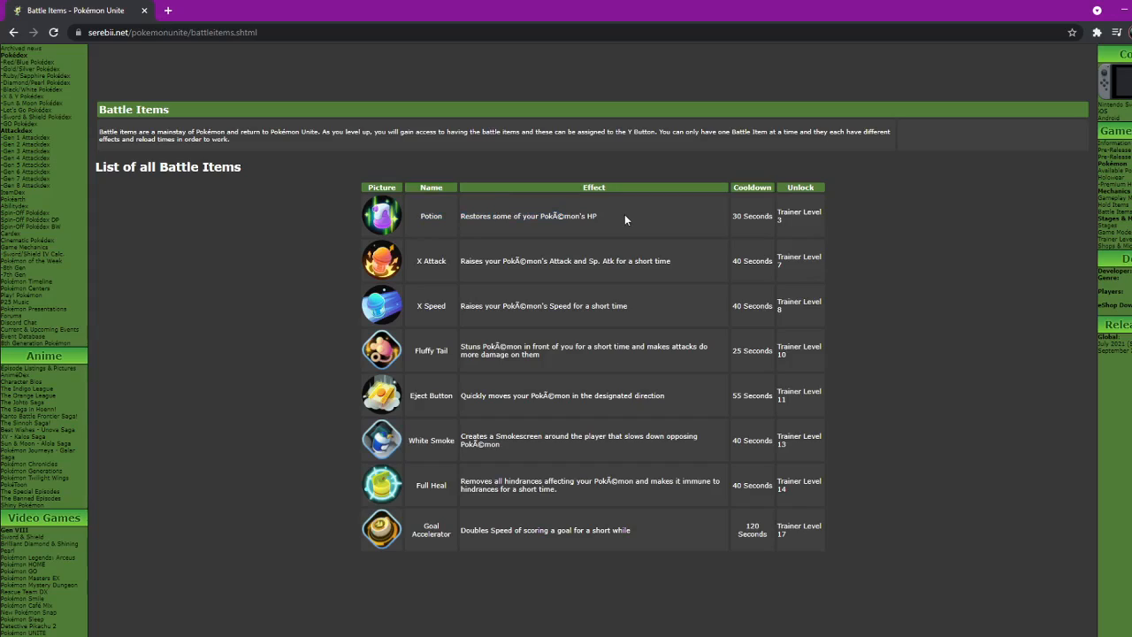
mouse_move(506, 122)
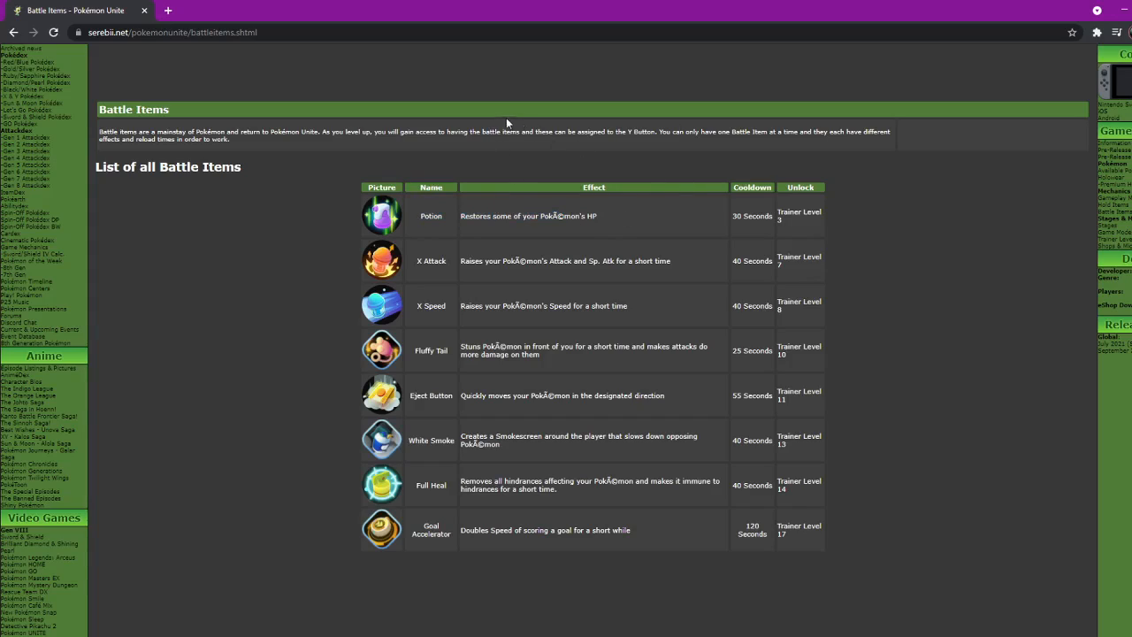
mouse_move(492, 244)
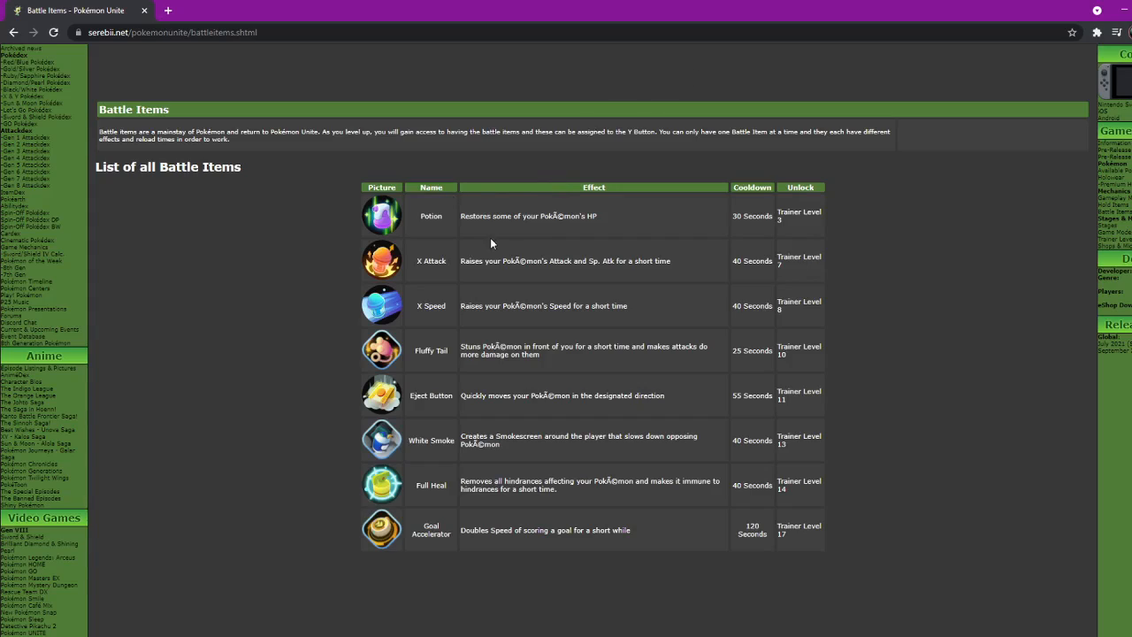
mouse_move(470, 260)
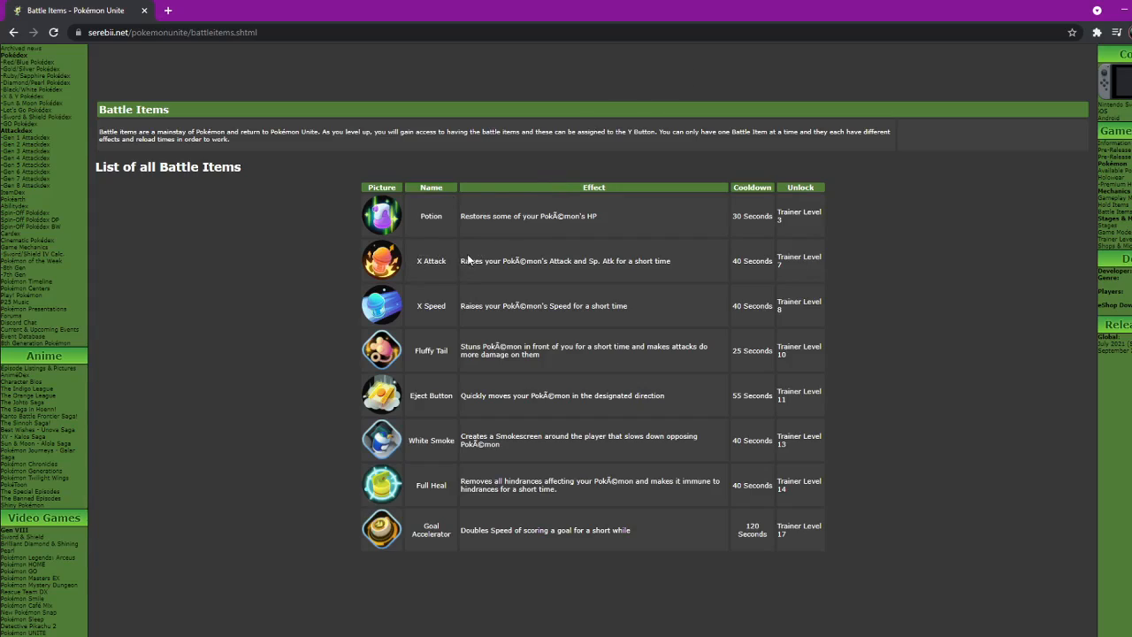
mouse_move(697, 262)
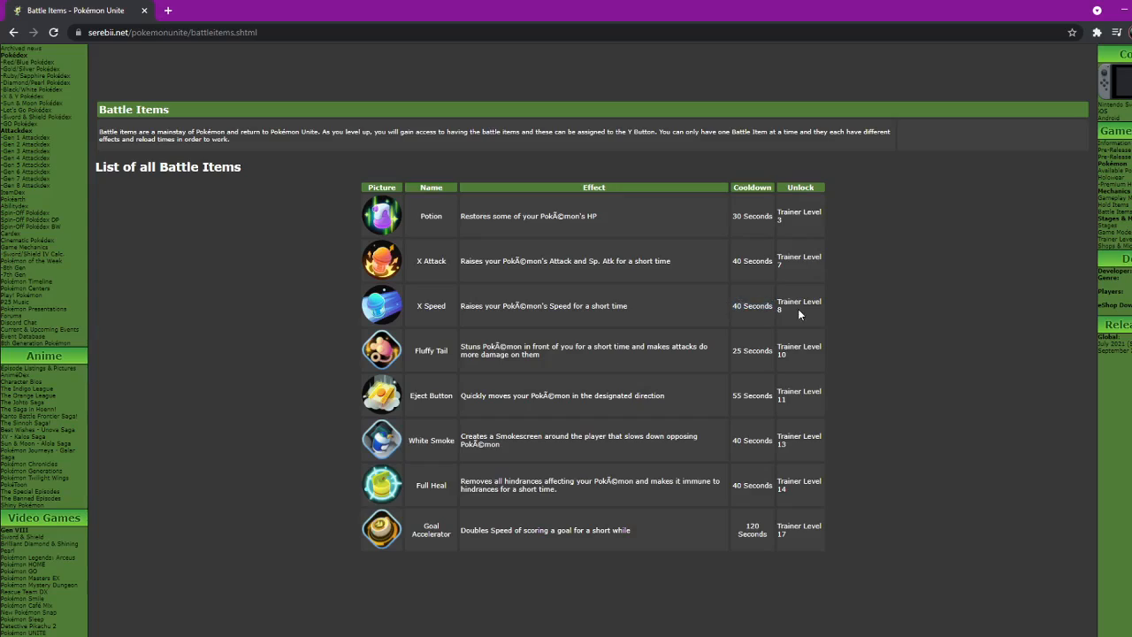
mouse_move(424, 293)
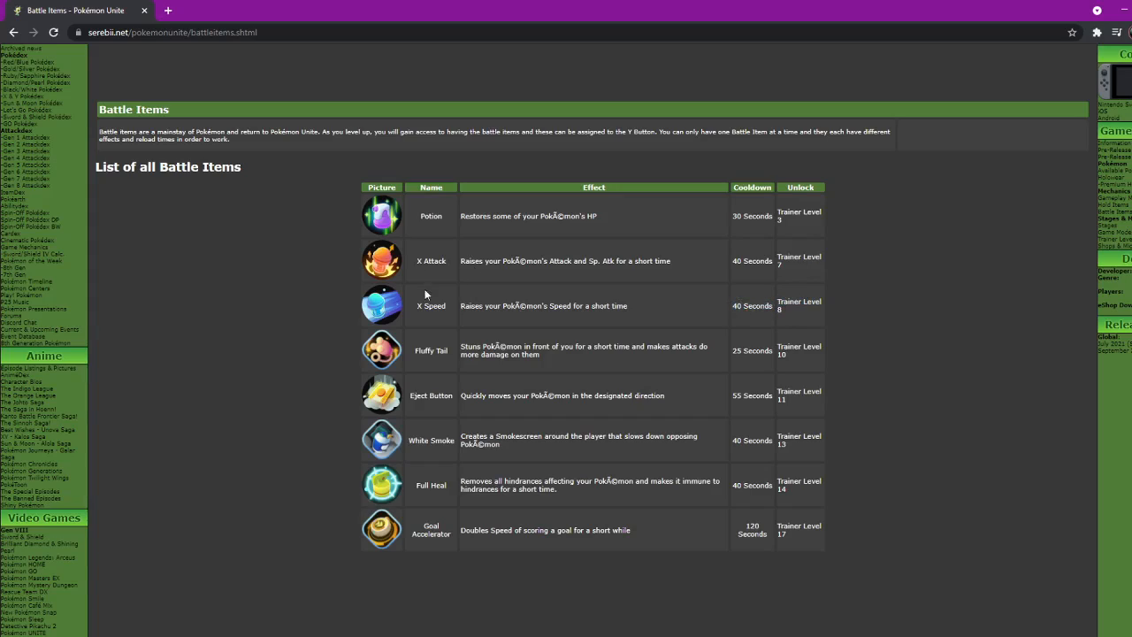
mouse_move(488, 339)
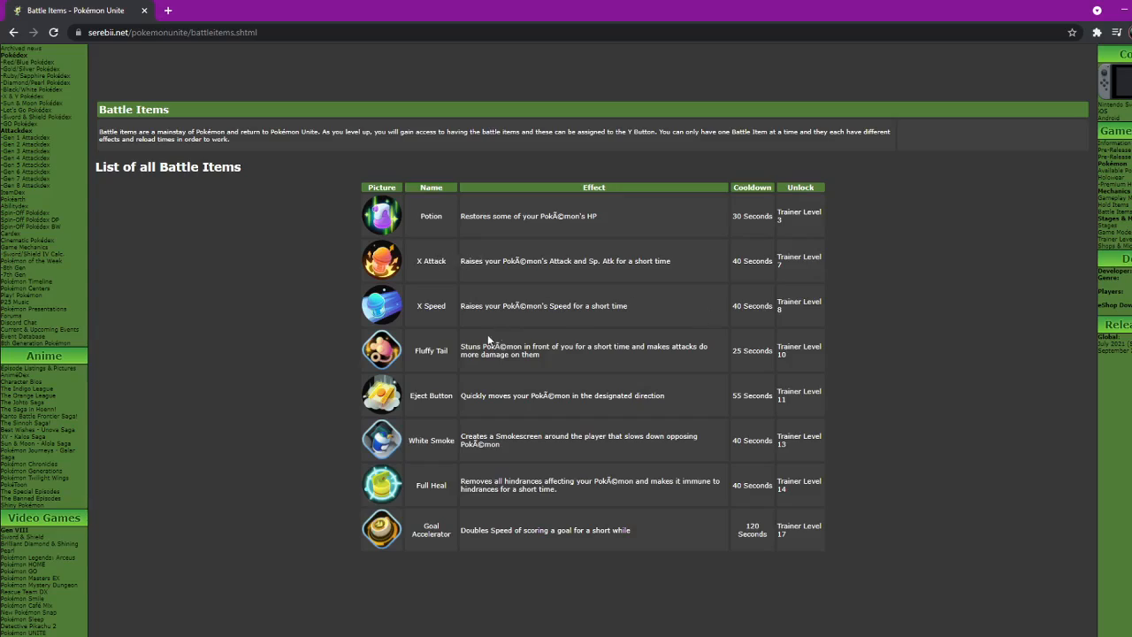
mouse_move(456, 352)
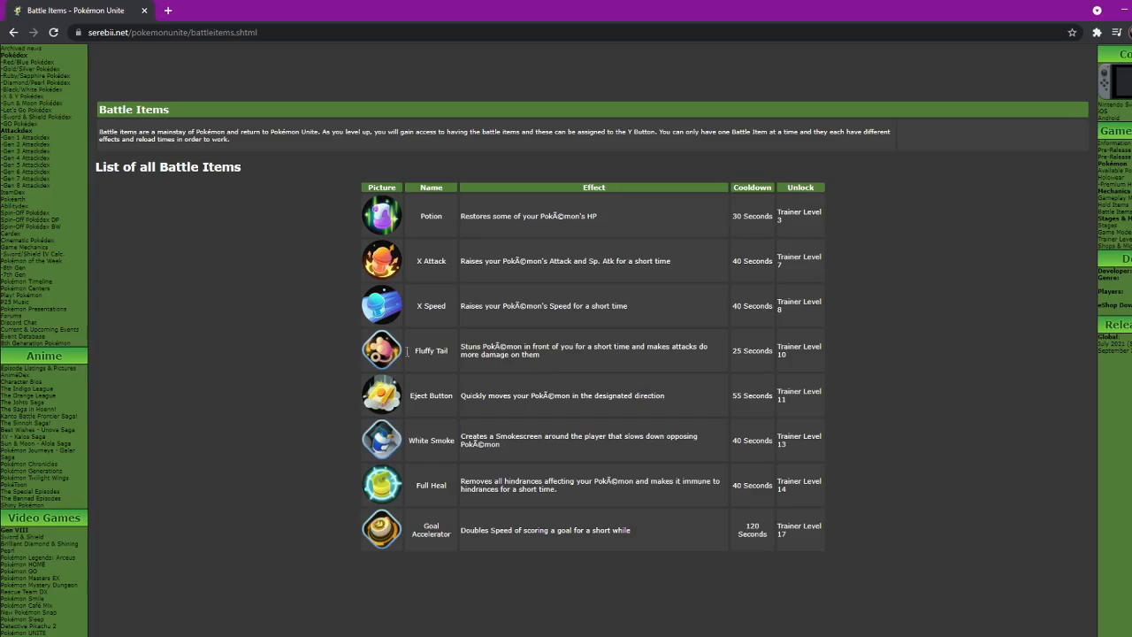
mouse_move(304, 318)
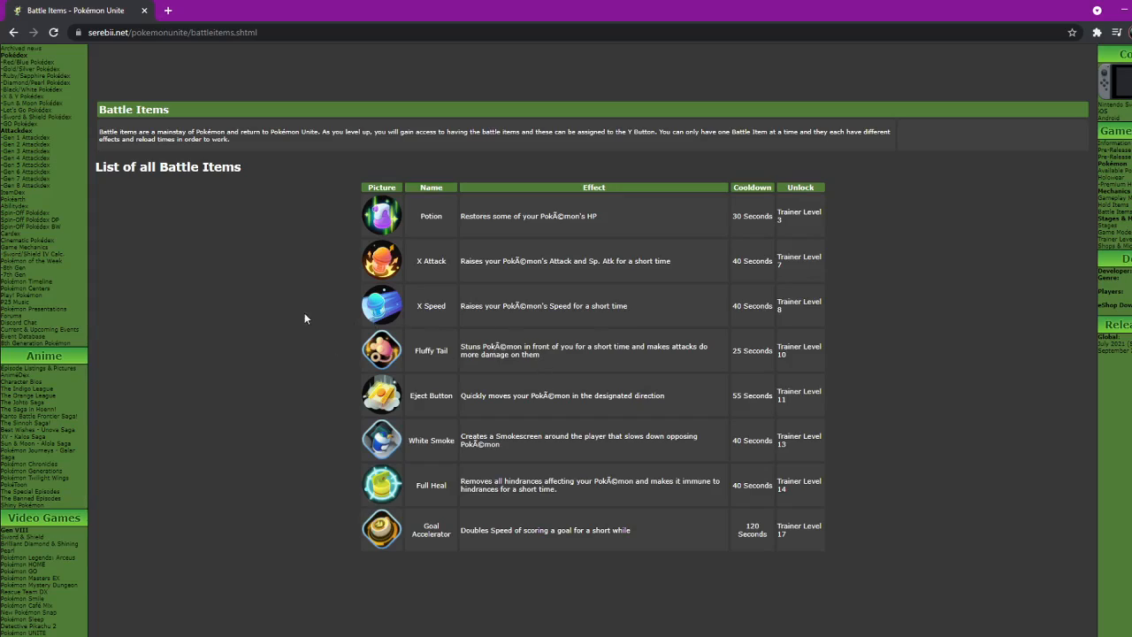
mouse_move(343, 274)
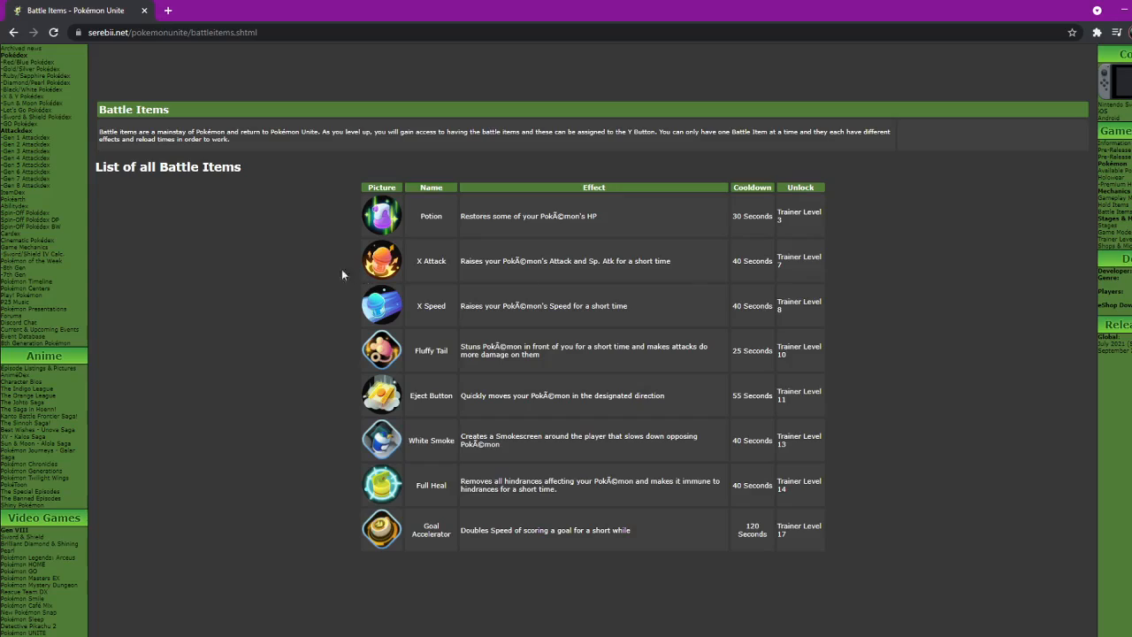
mouse_move(862, 202)
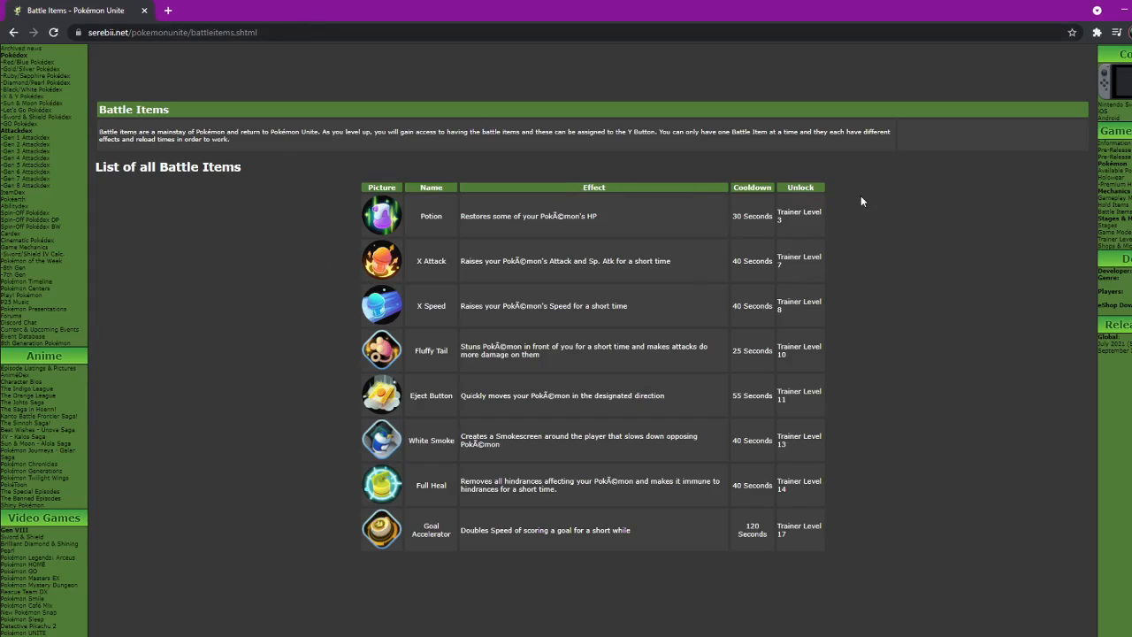
mouse_move(729, 354)
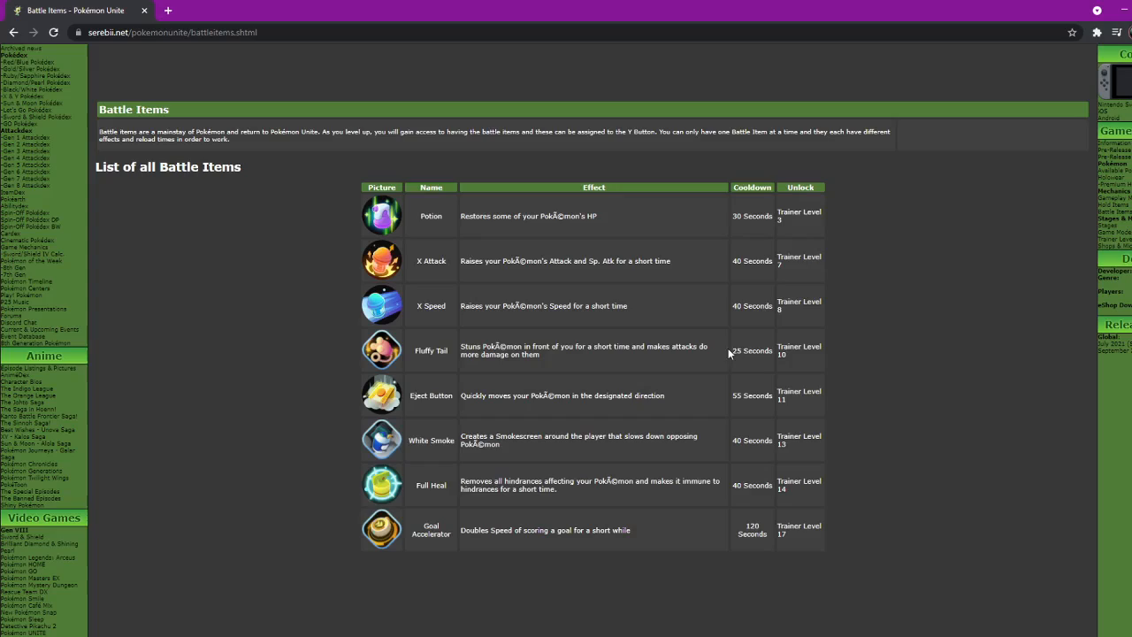
double_click(752, 350)
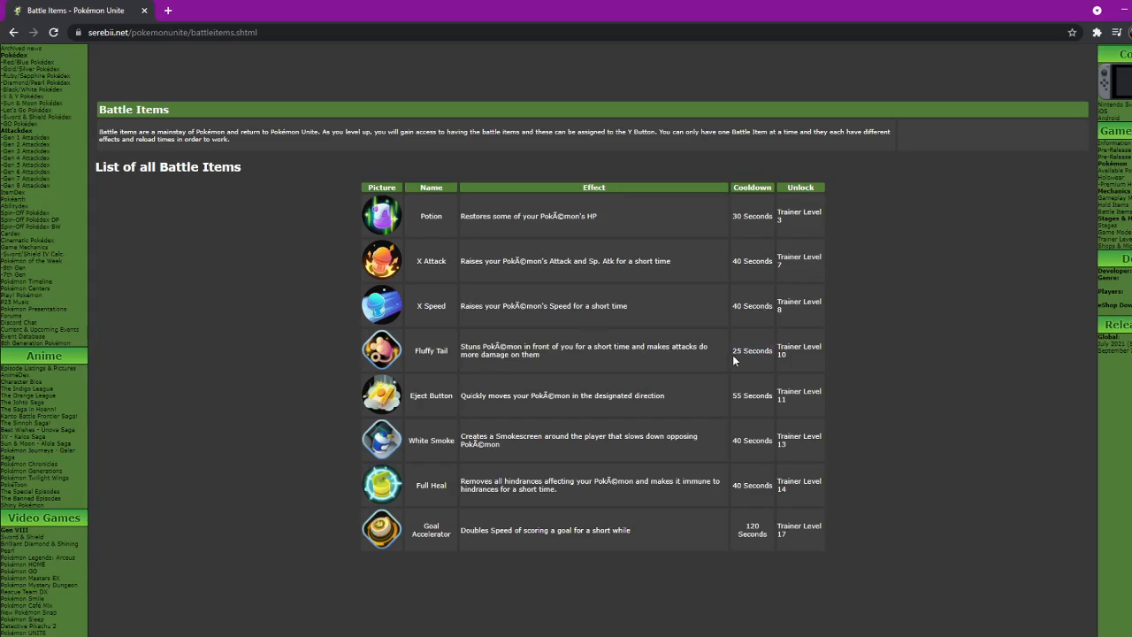
mouse_move(612, 360)
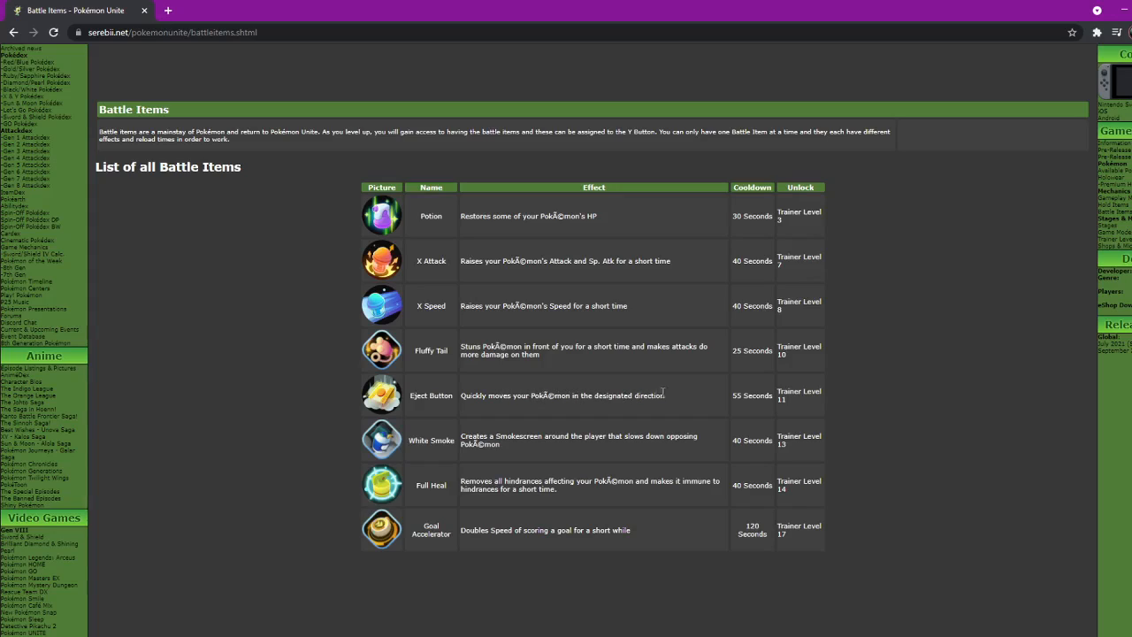
mouse_move(453, 393)
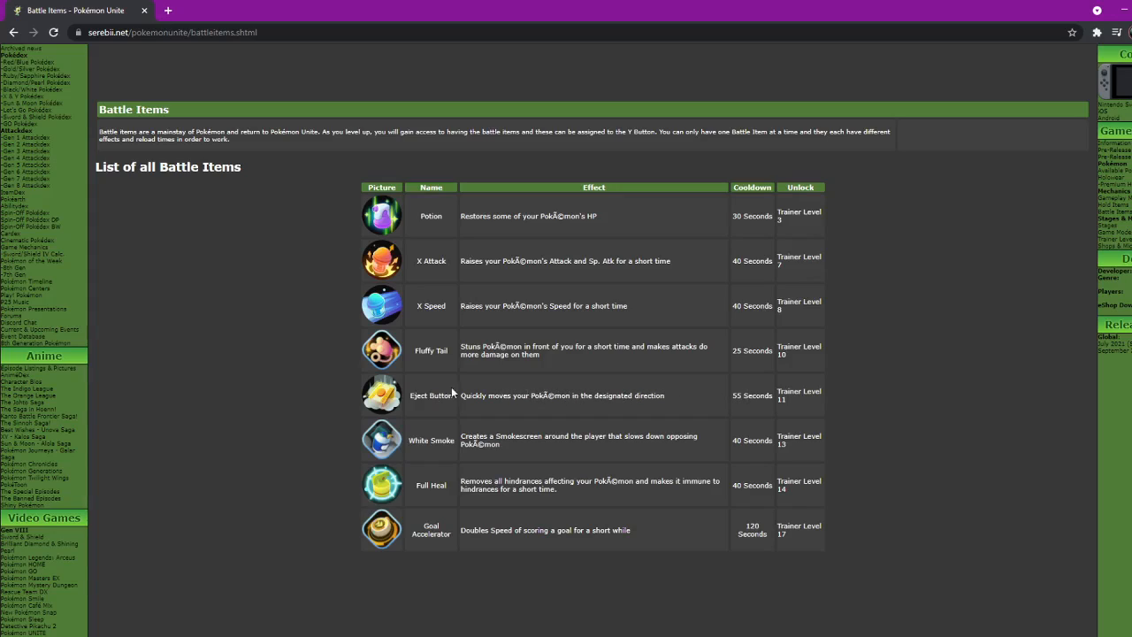
double_click(749, 396)
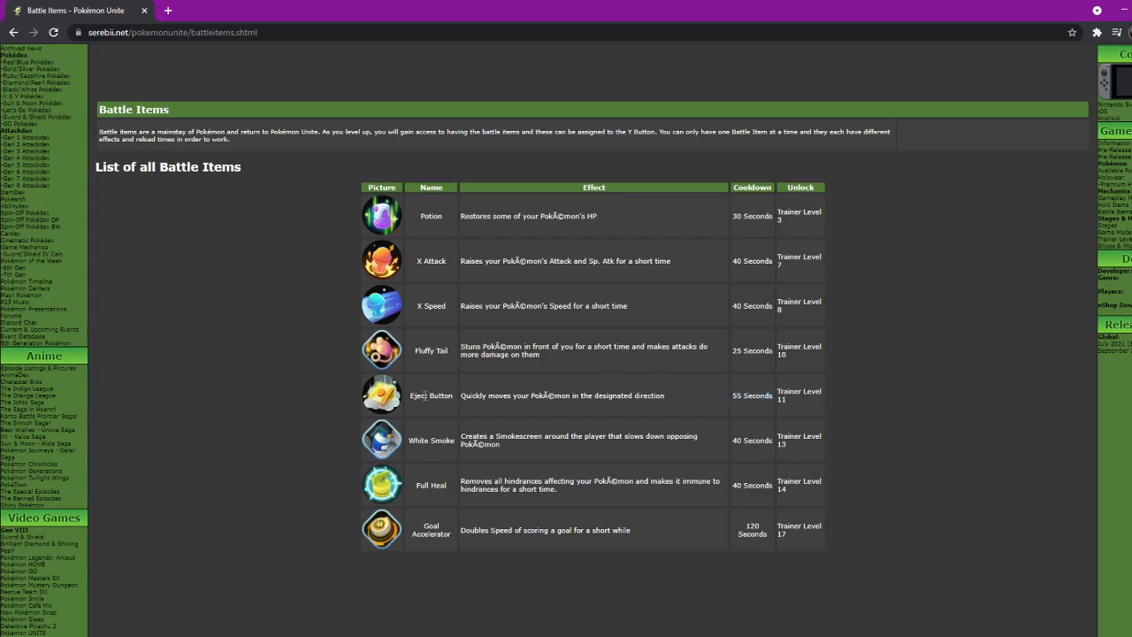
double_click(562, 396)
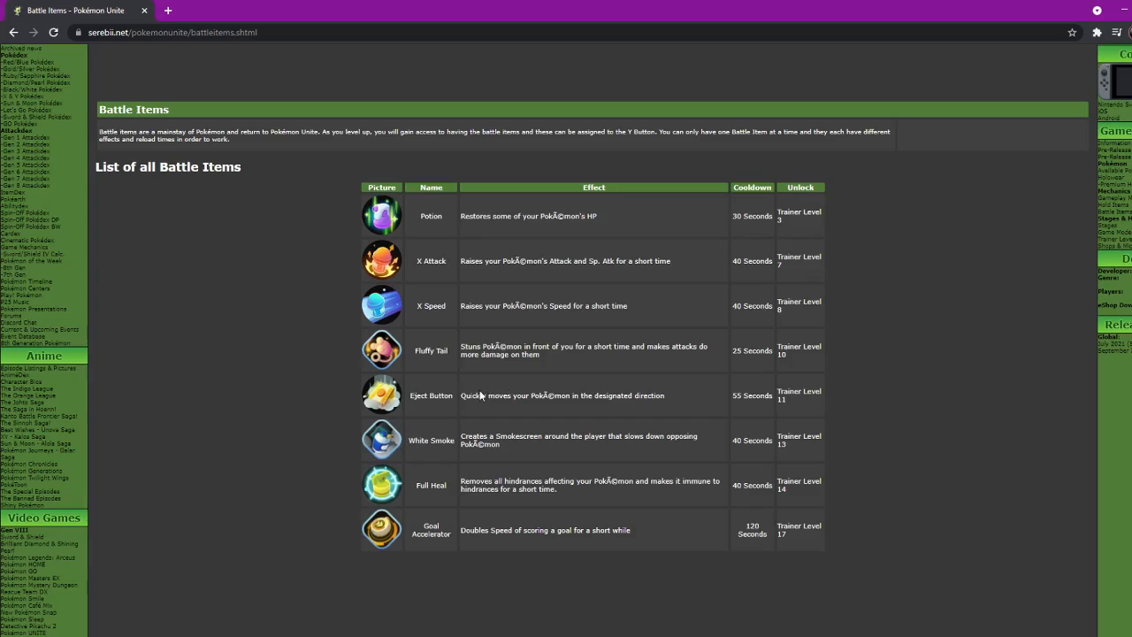
mouse_move(424, 347)
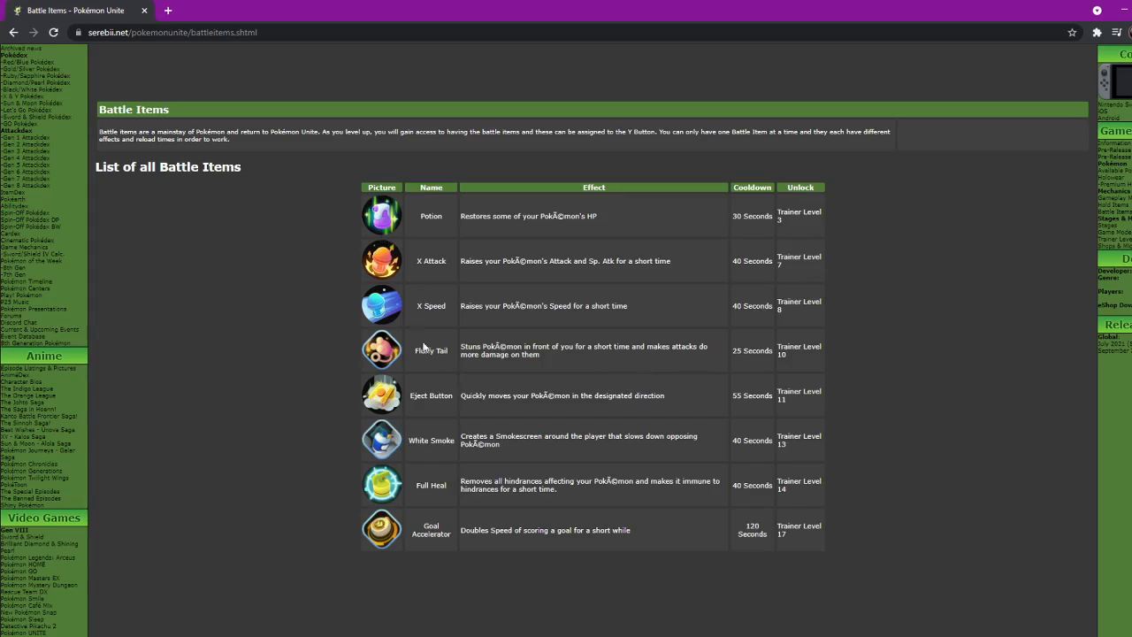
double_click(799, 396)
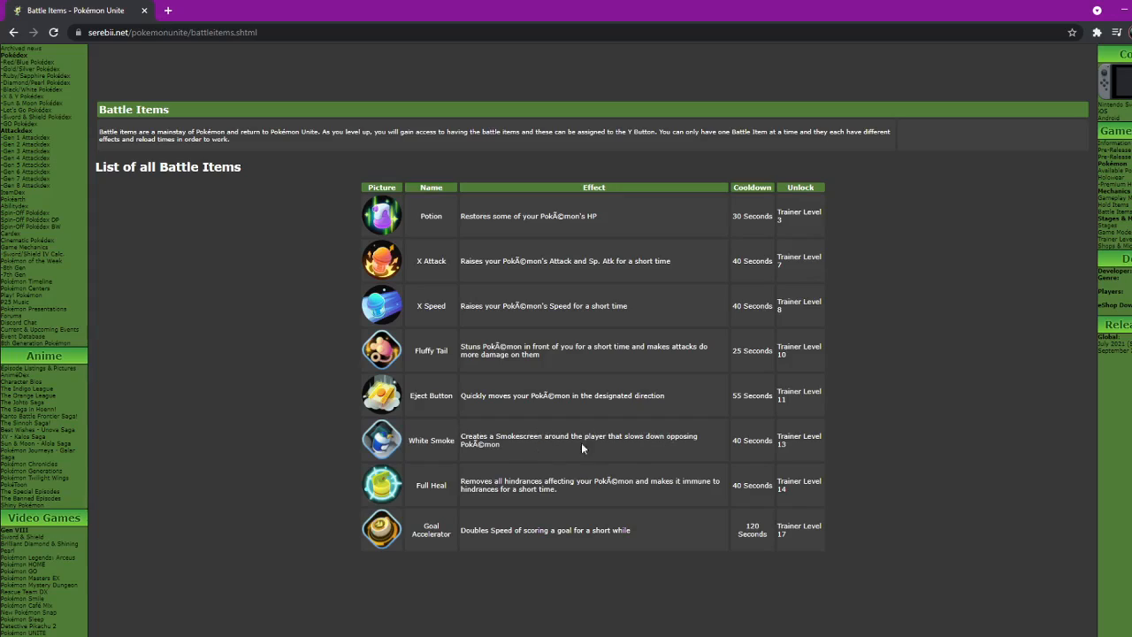
mouse_move(794, 446)
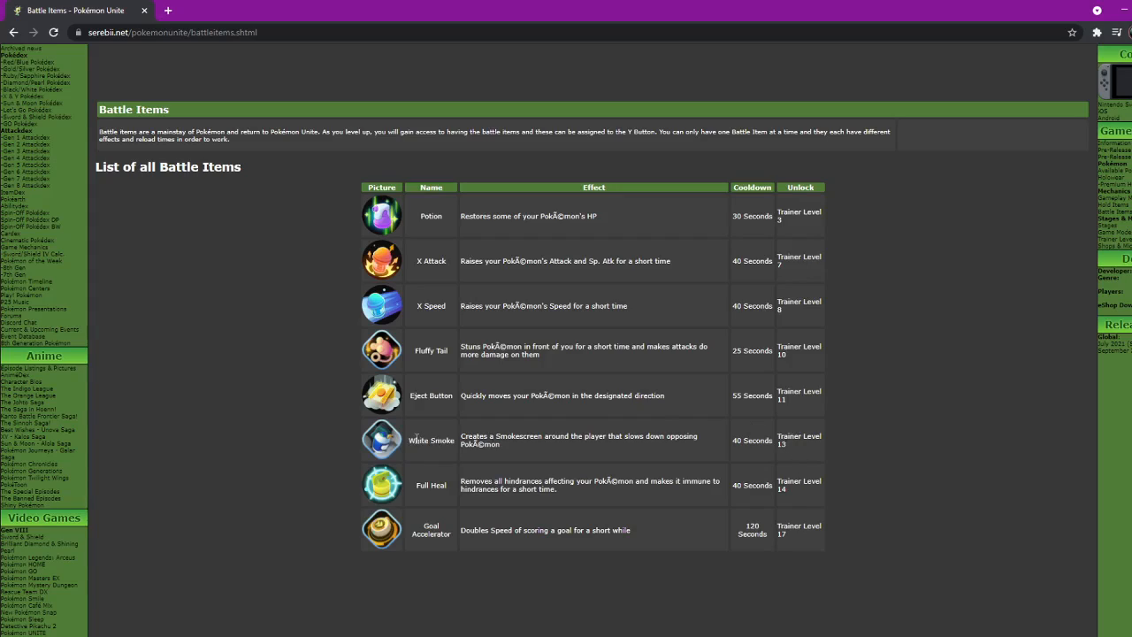
mouse_move(453, 439)
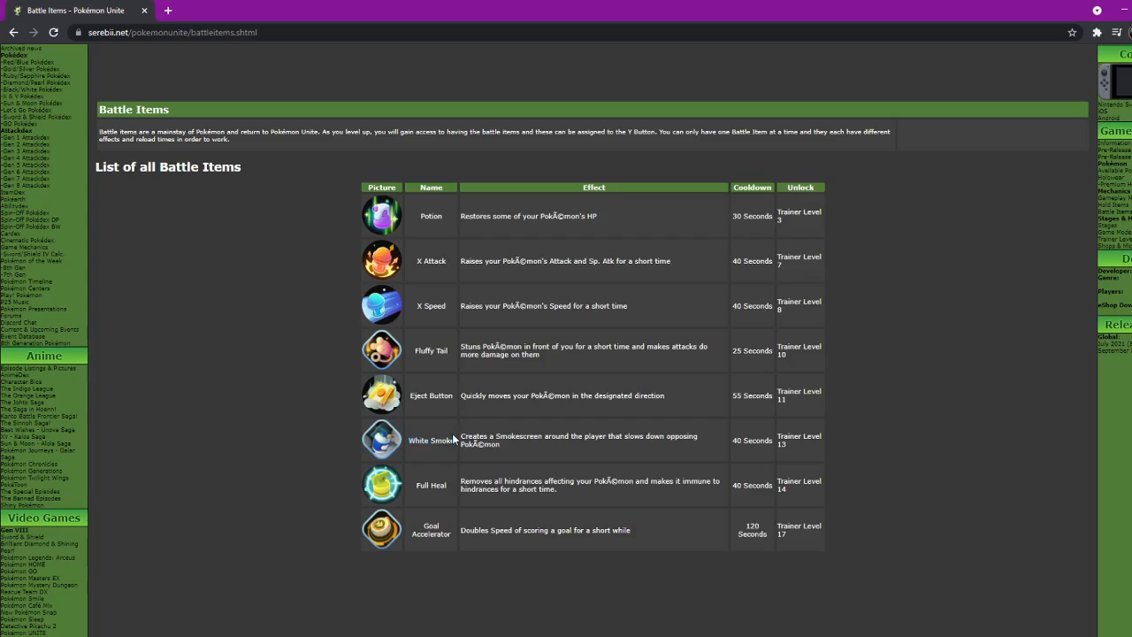
mouse_move(527, 440)
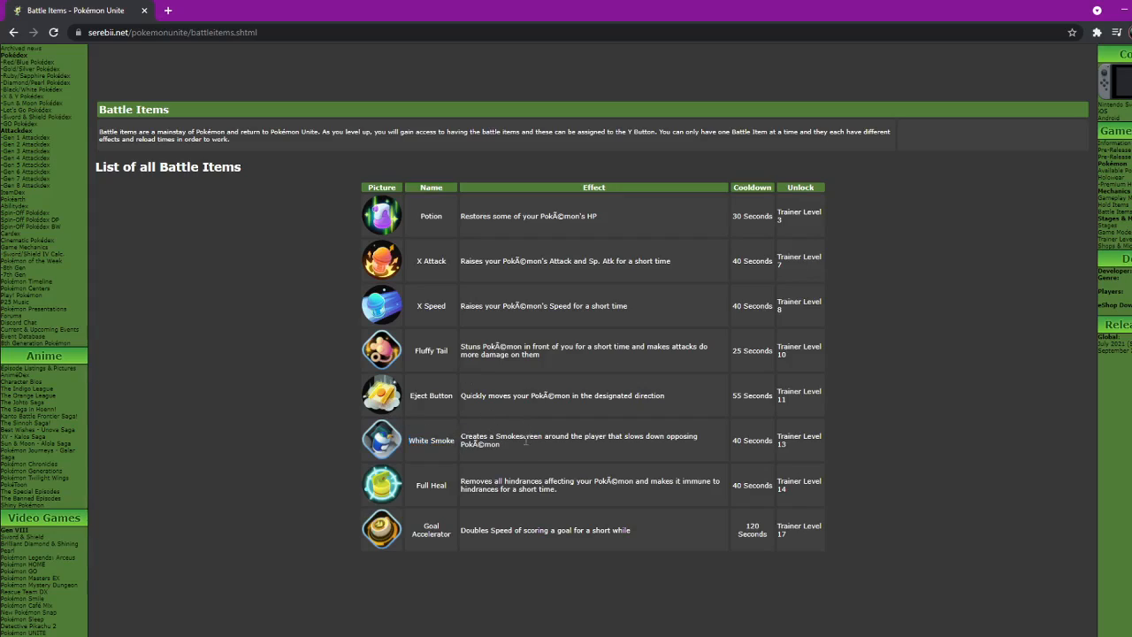
mouse_move(488, 413)
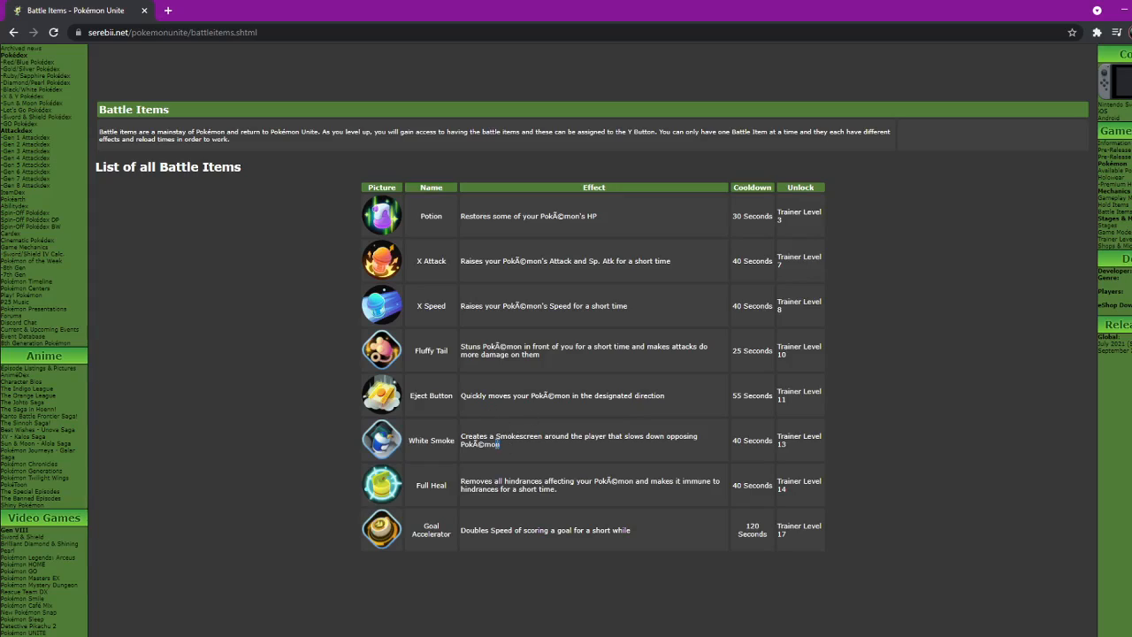
mouse_move(484, 417)
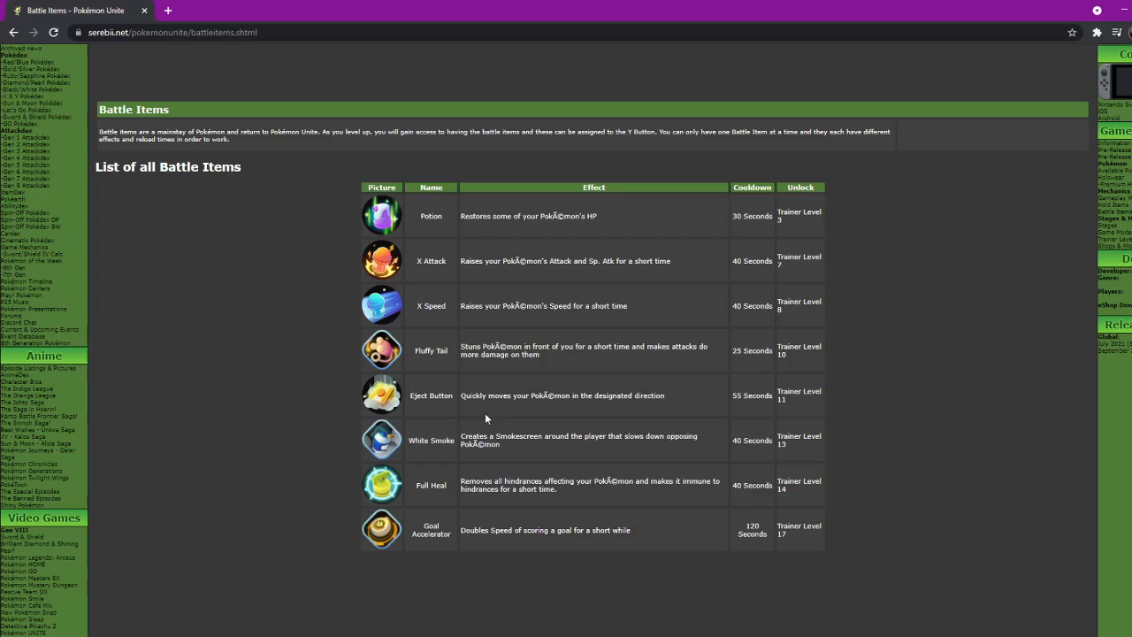
mouse_move(420, 483)
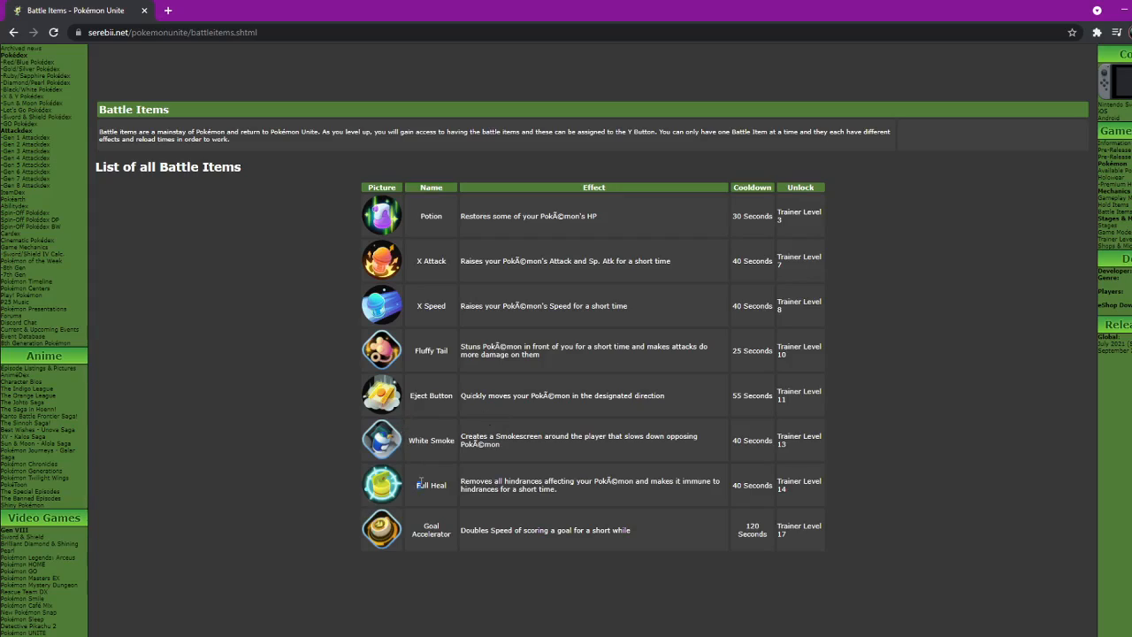
mouse_move(654, 481)
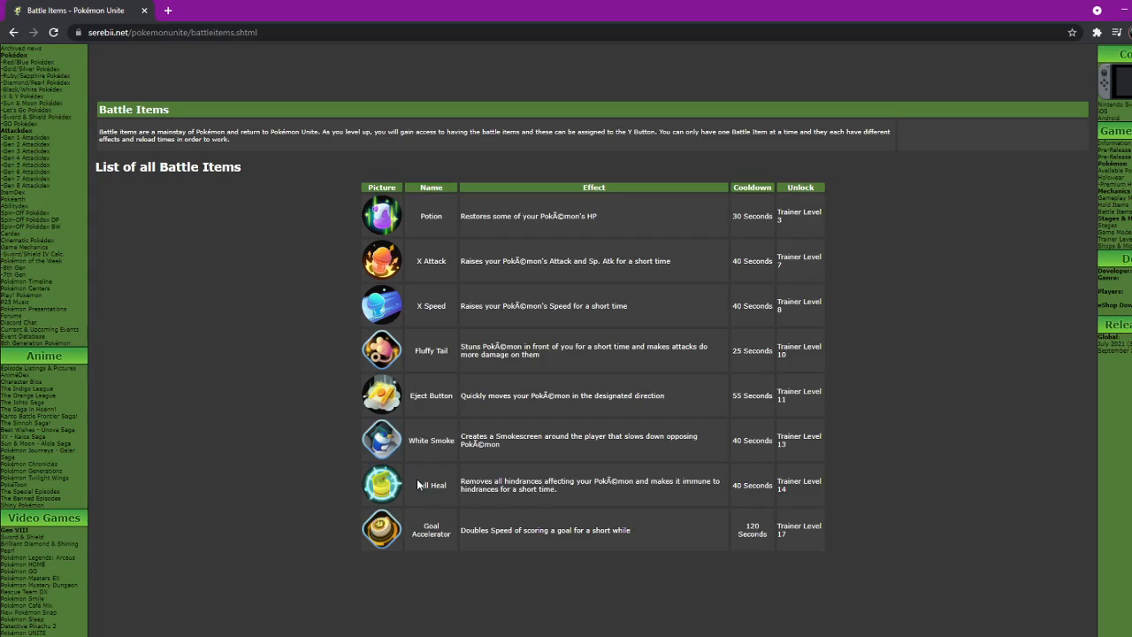
mouse_move(575, 494)
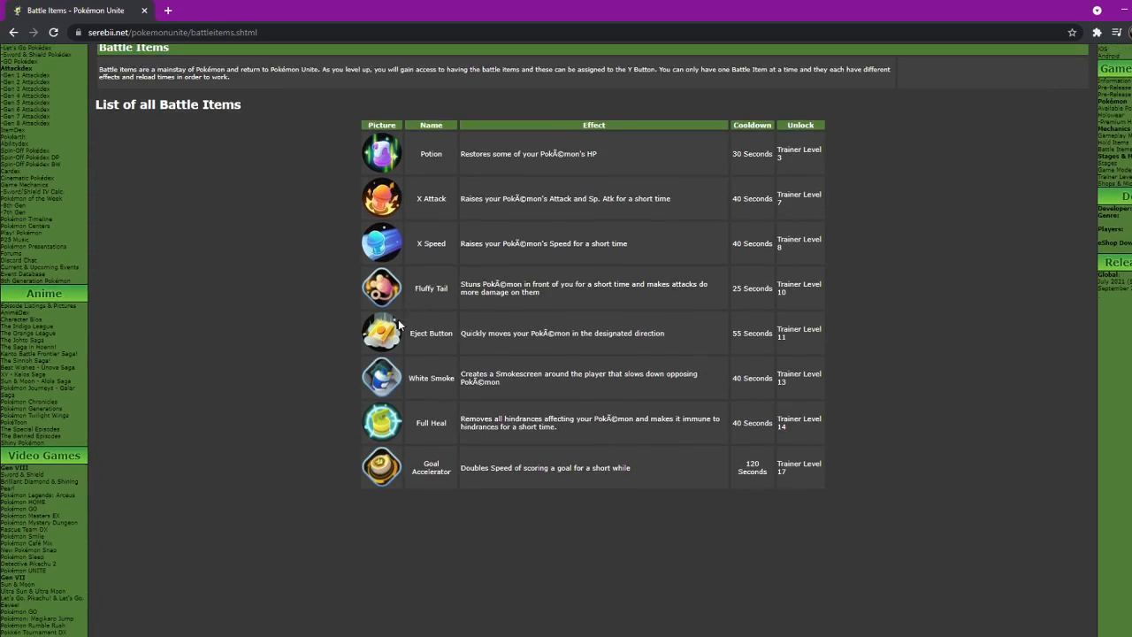
mouse_move(665, 410)
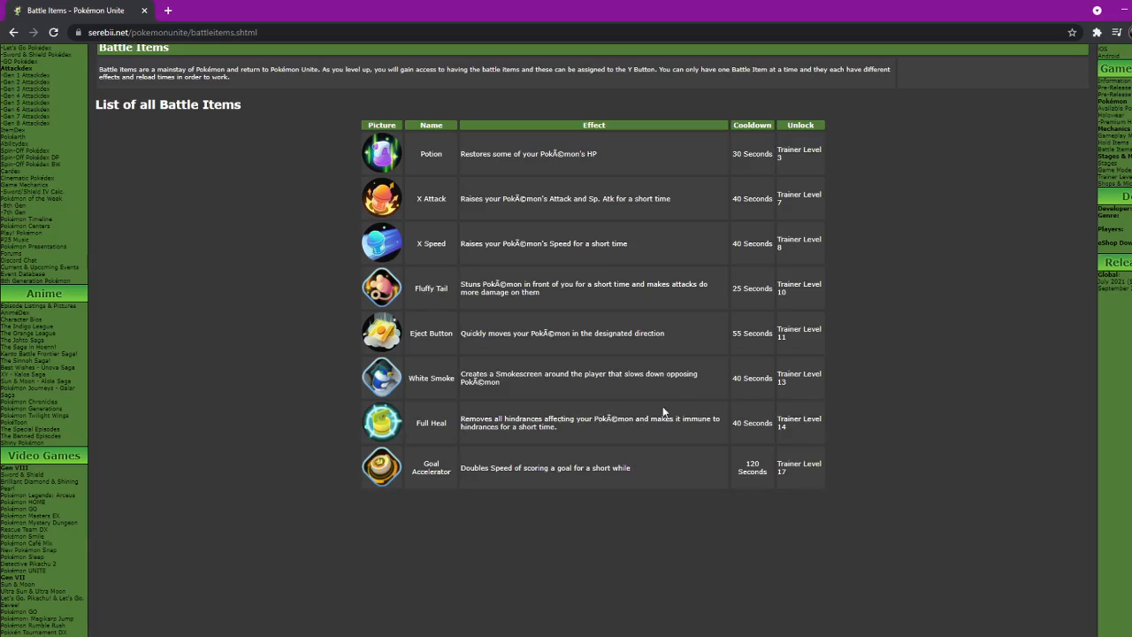
mouse_move(541, 393)
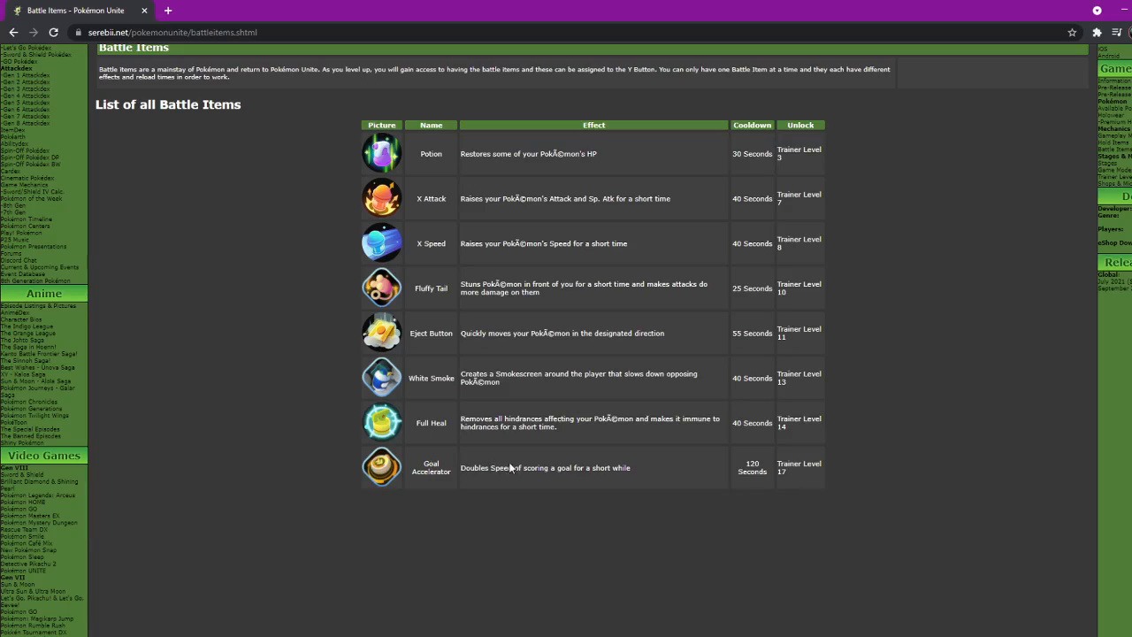
mouse_move(636, 470)
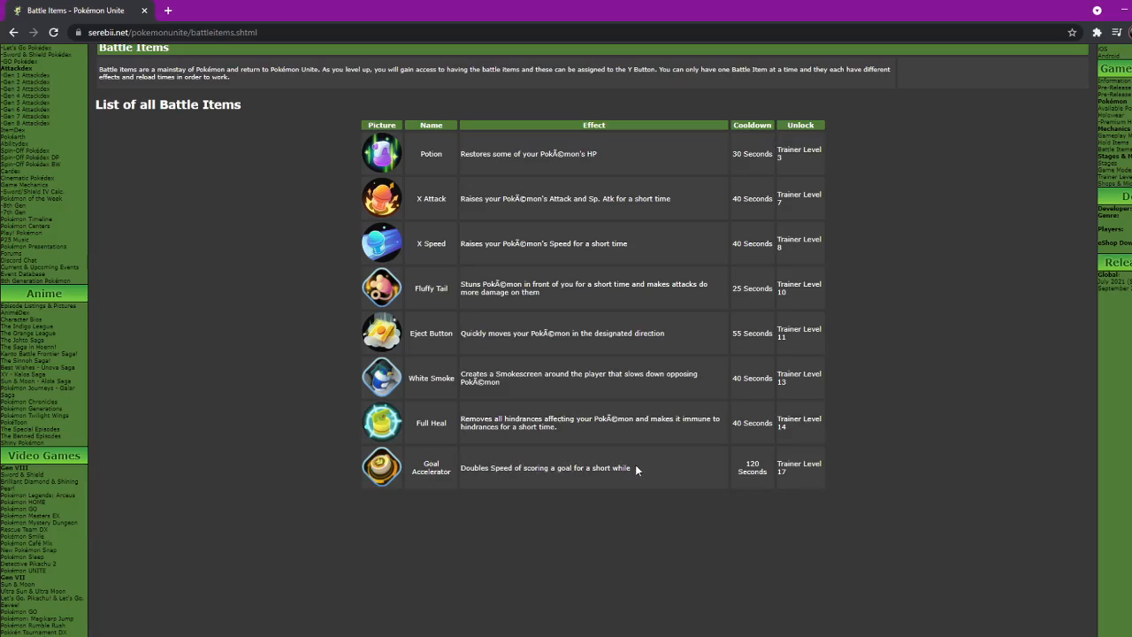
mouse_move(792, 481)
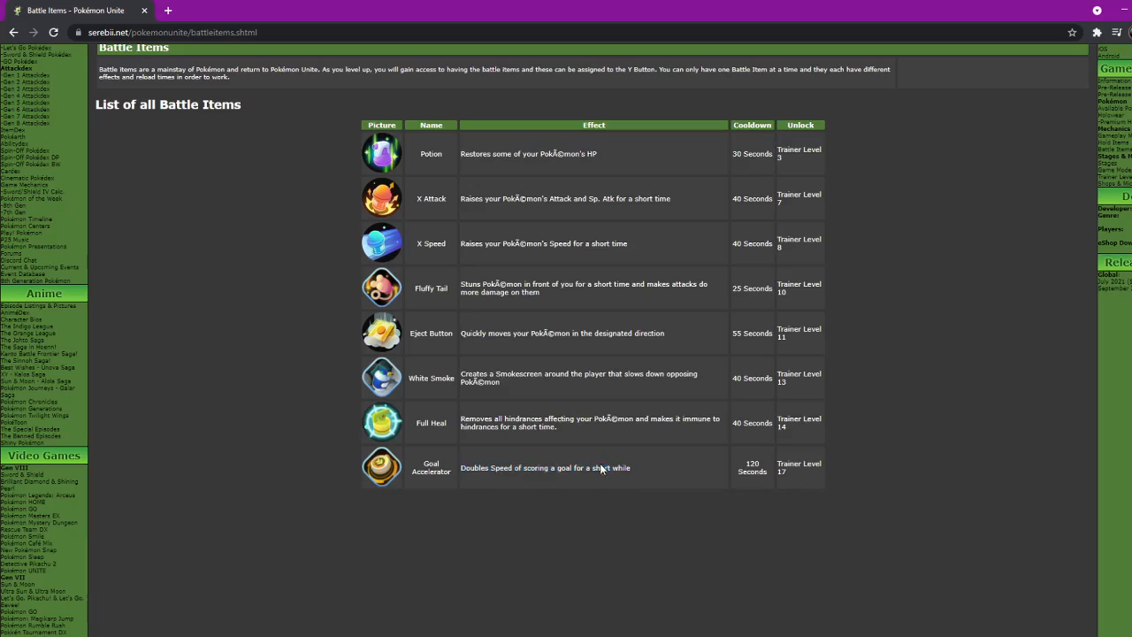
mouse_move(541, 481)
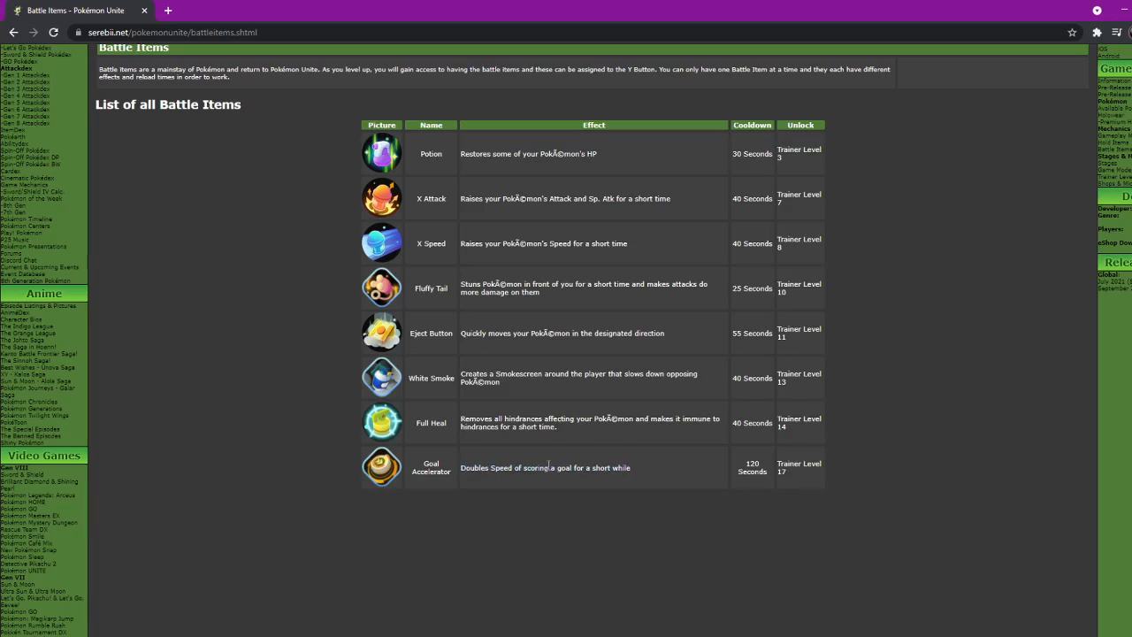
mouse_move(523, 452)
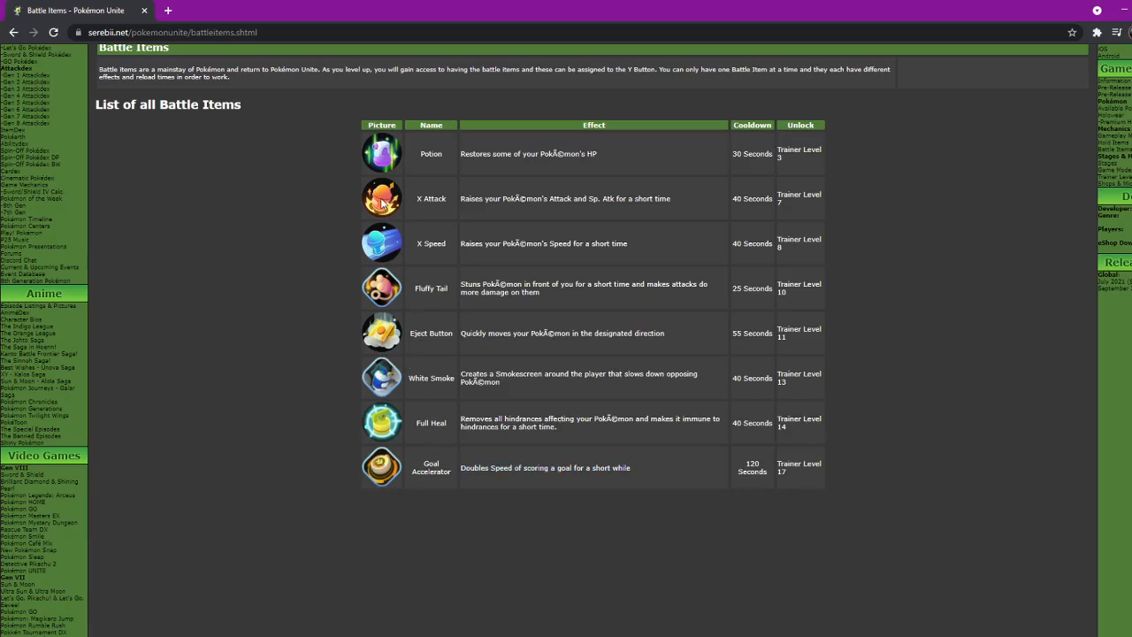
mouse_move(478, 283)
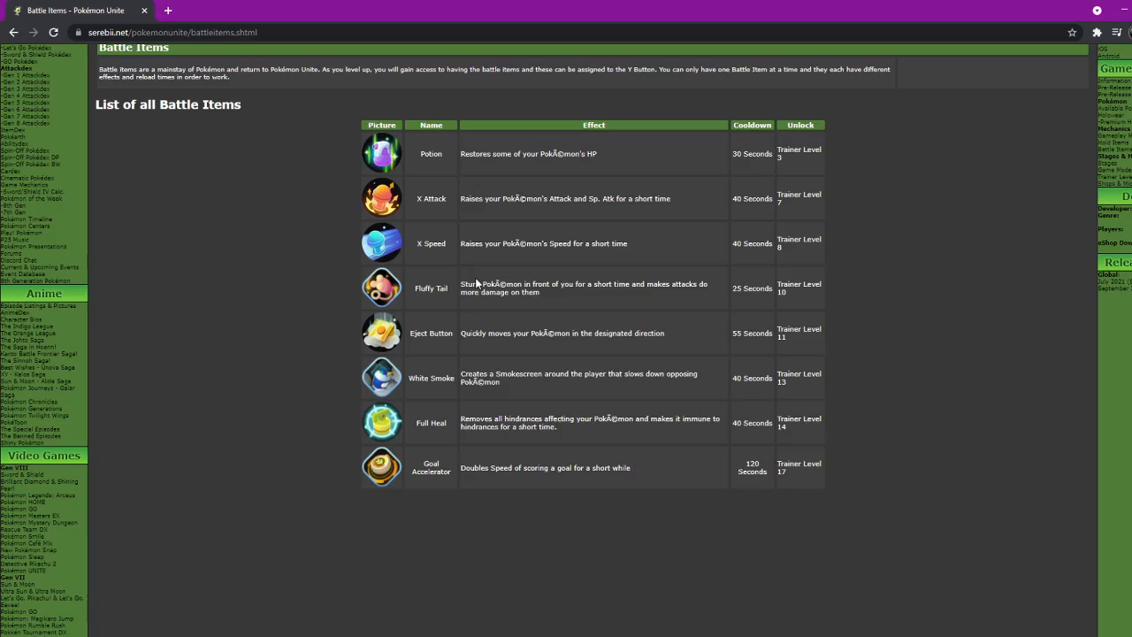
mouse_move(405, 293)
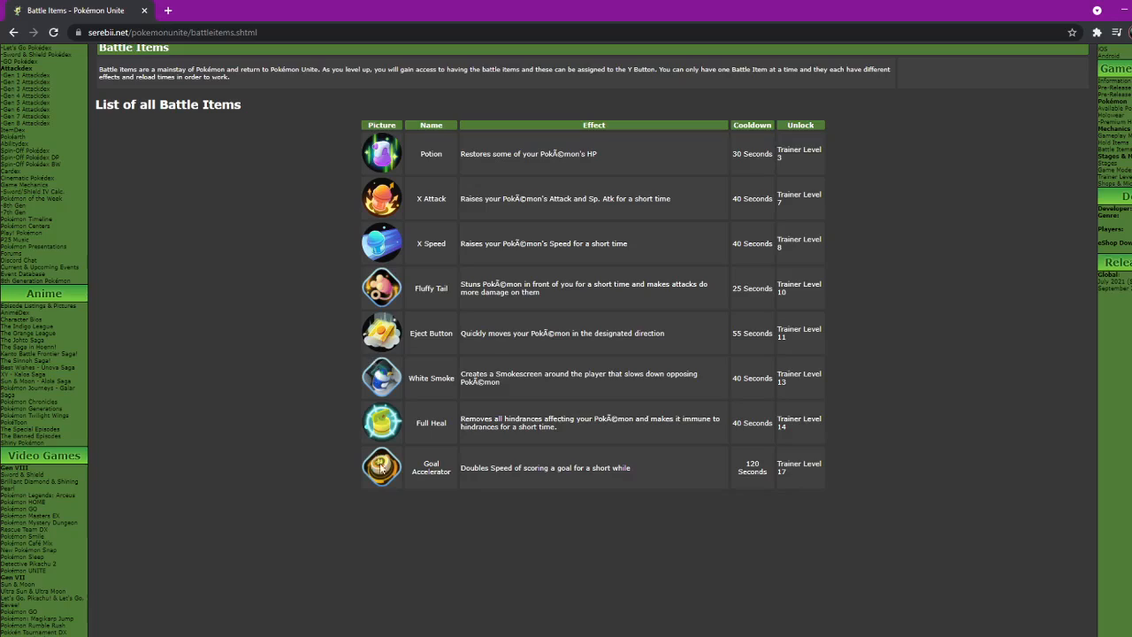
mouse_move(446, 470)
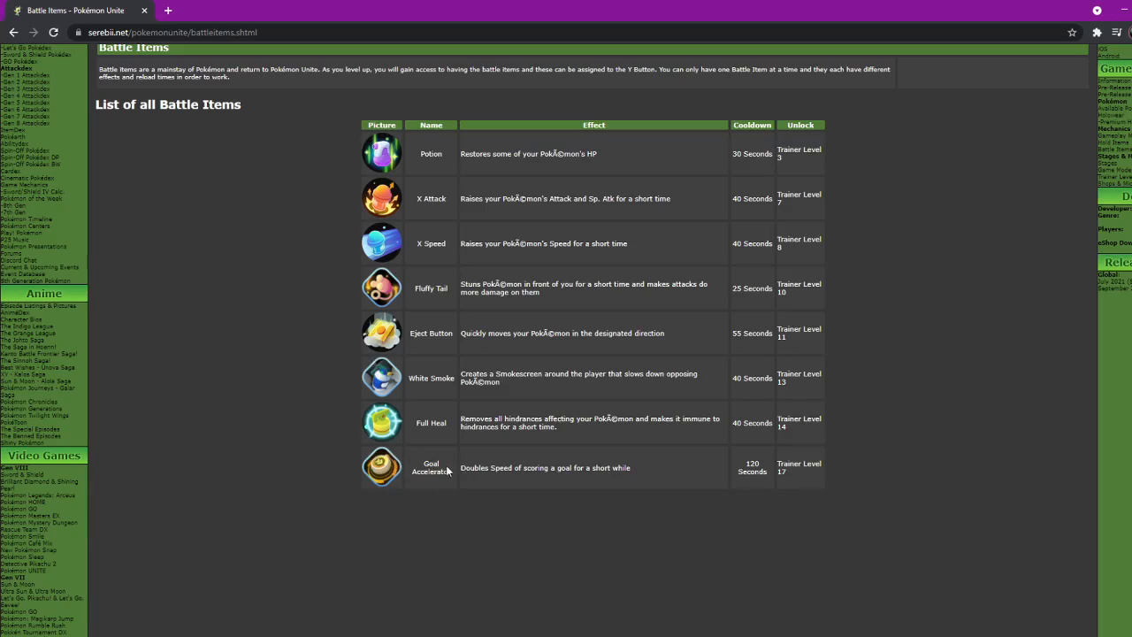
double_click(477, 467)
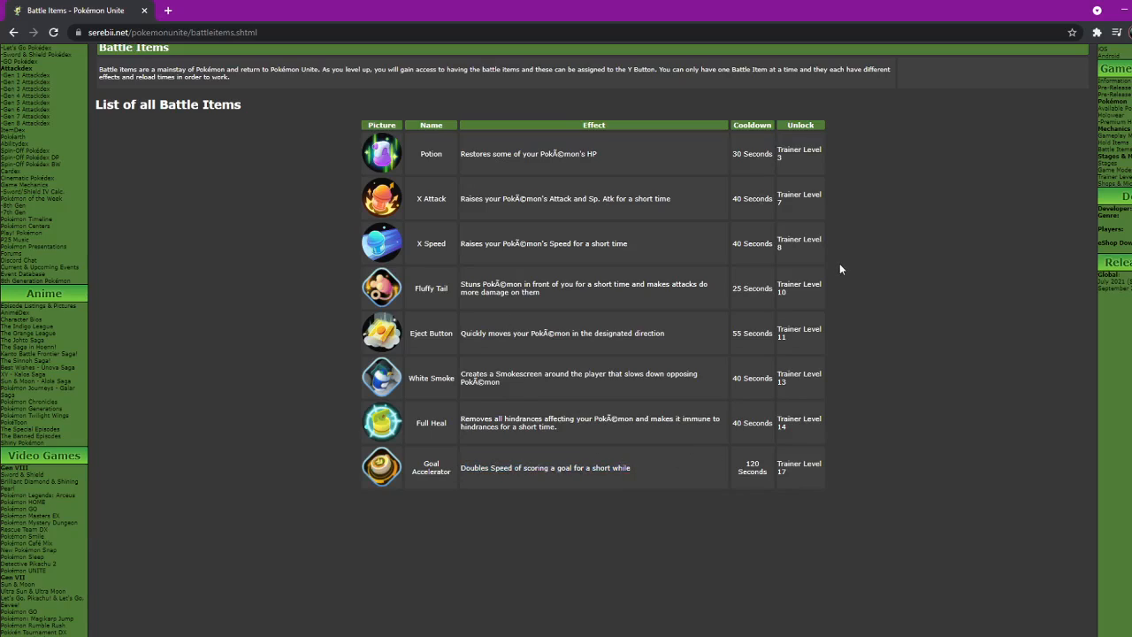
mouse_move(718, 421)
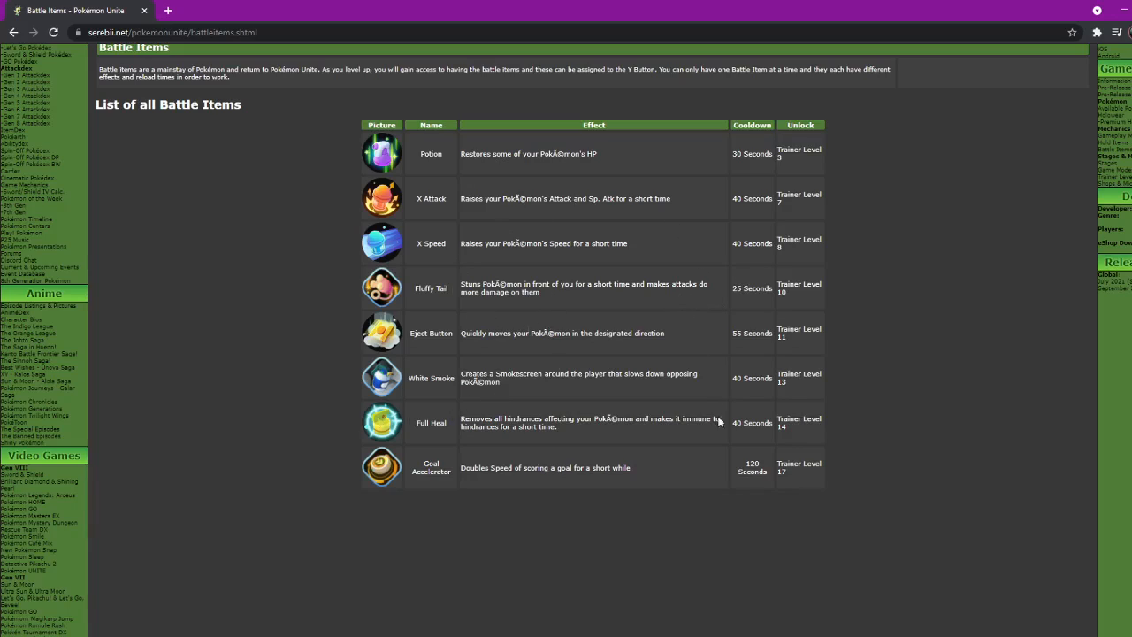
mouse_move(768, 479)
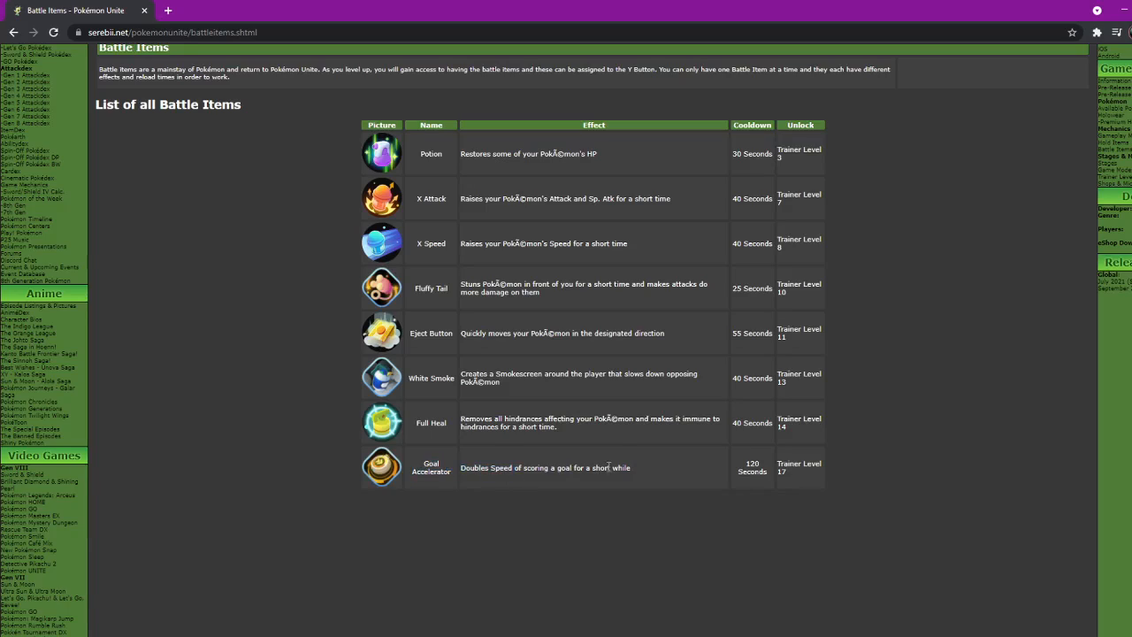
double_click(799, 467)
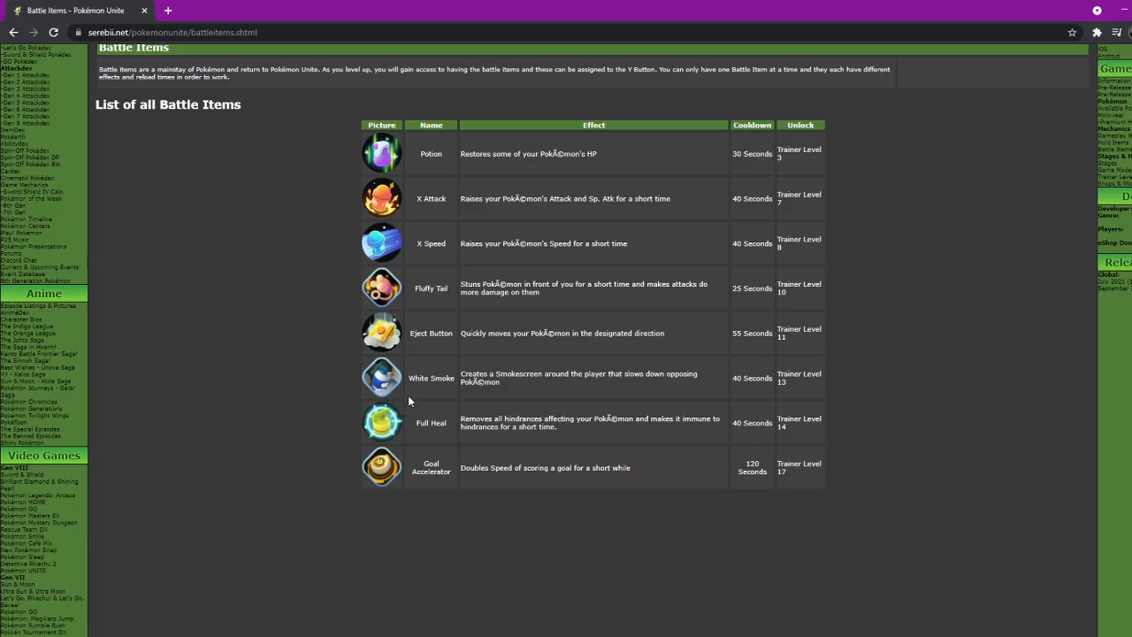
double_click(431, 288)
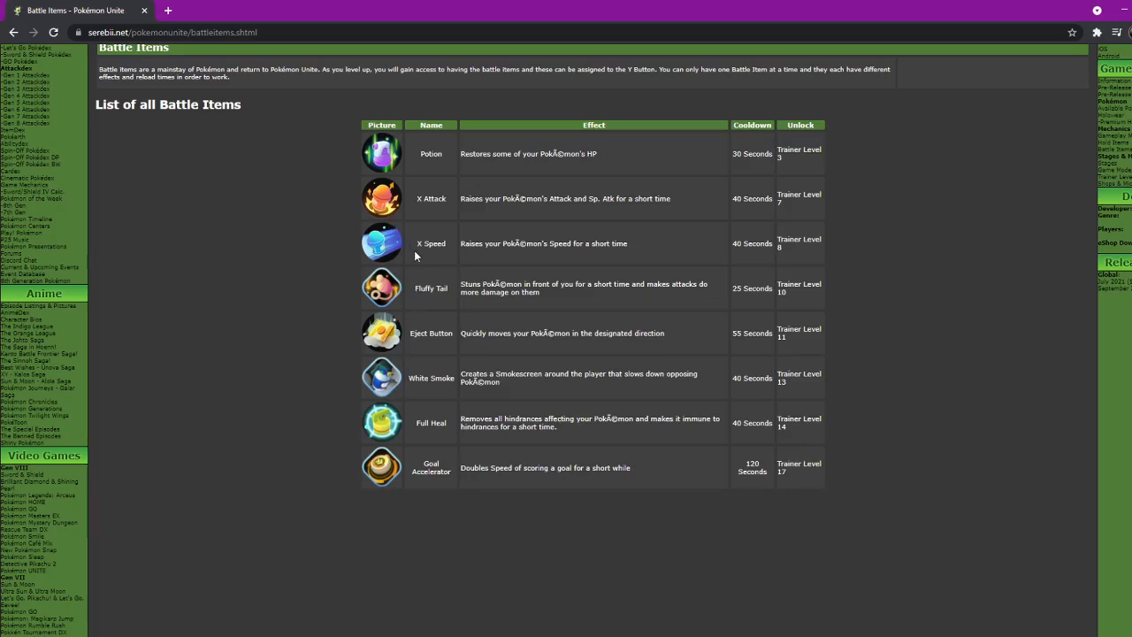
mouse_move(406, 423)
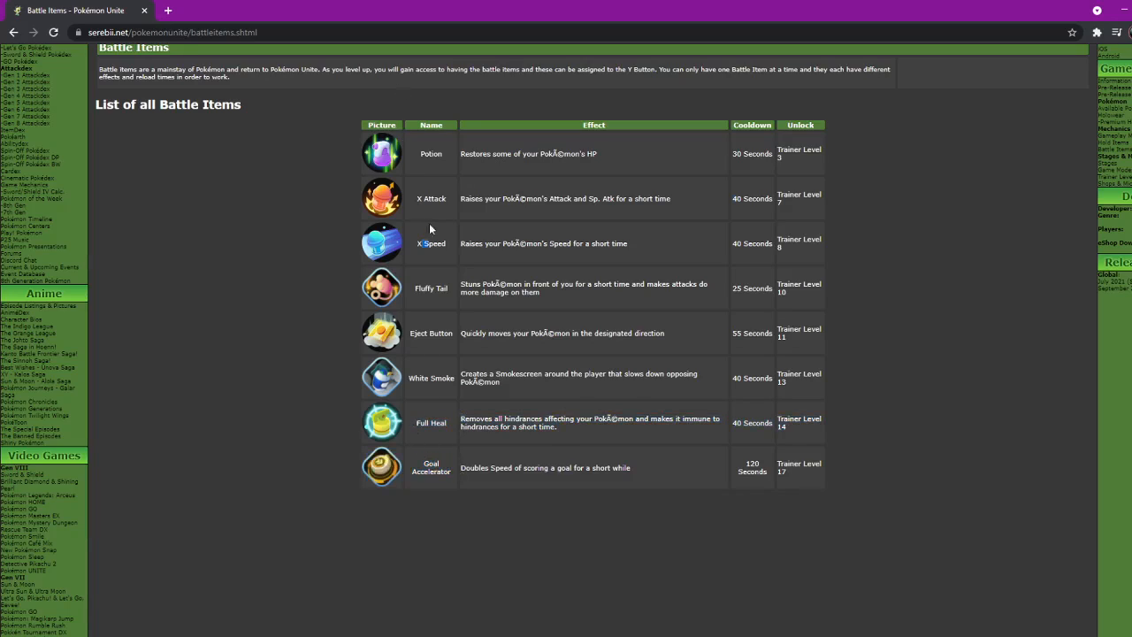
double_click(432, 244)
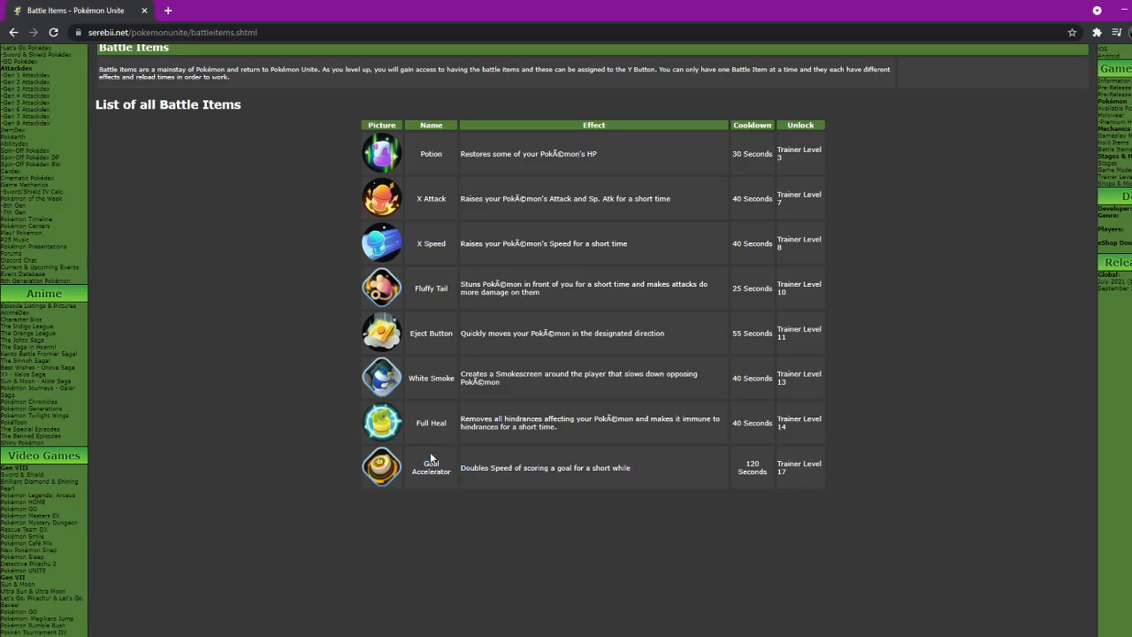
mouse_move(417, 155)
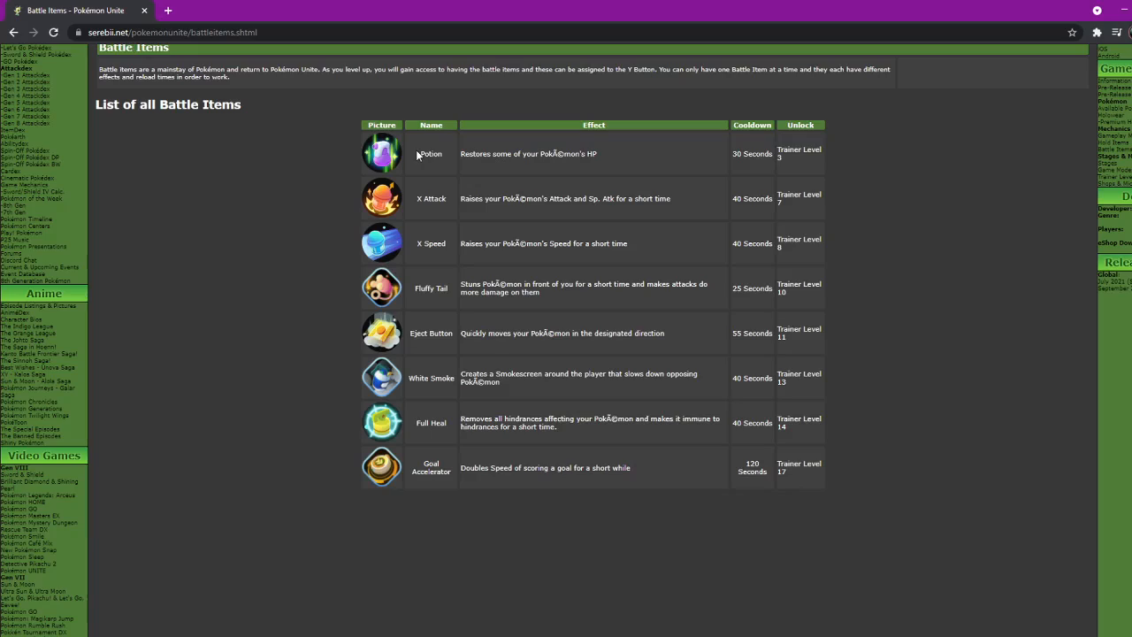
mouse_move(387, 345)
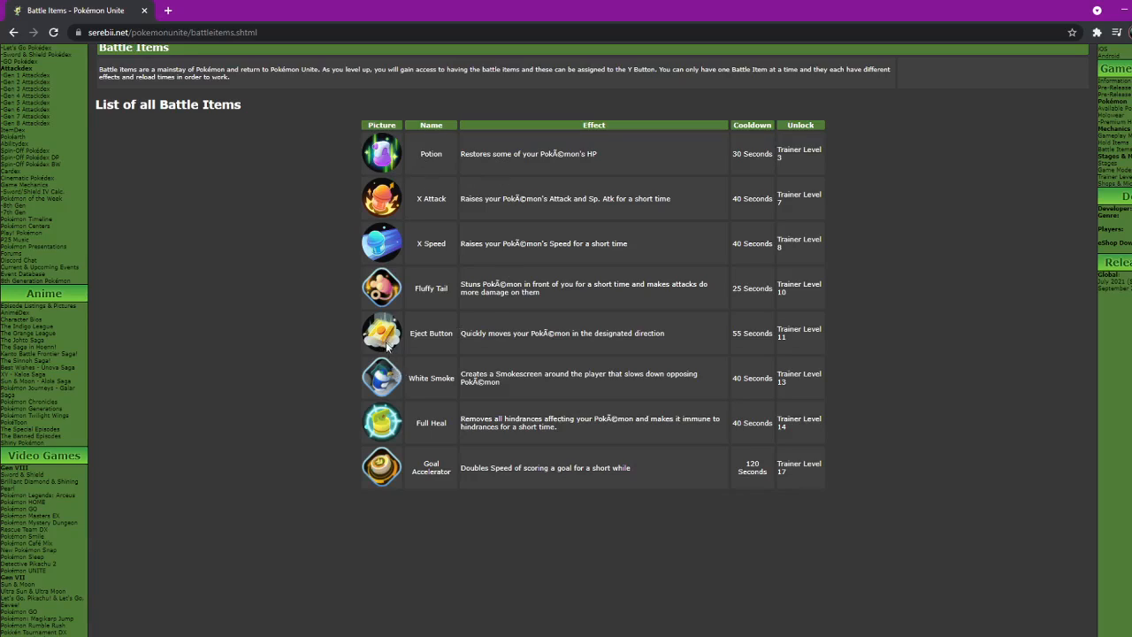
mouse_move(276, 375)
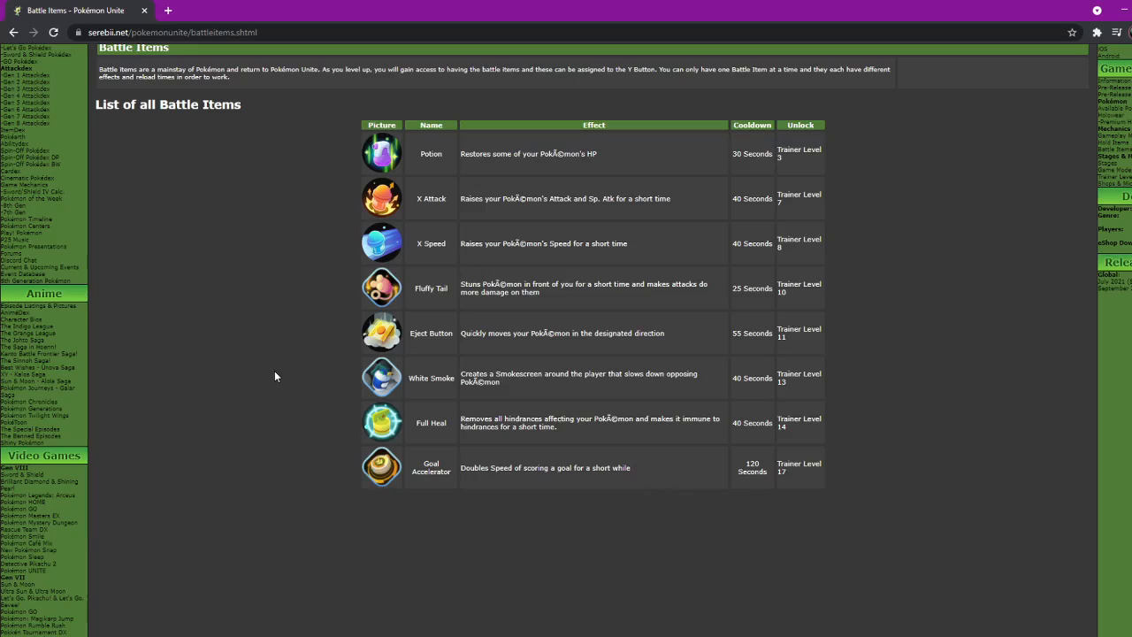
mouse_move(282, 364)
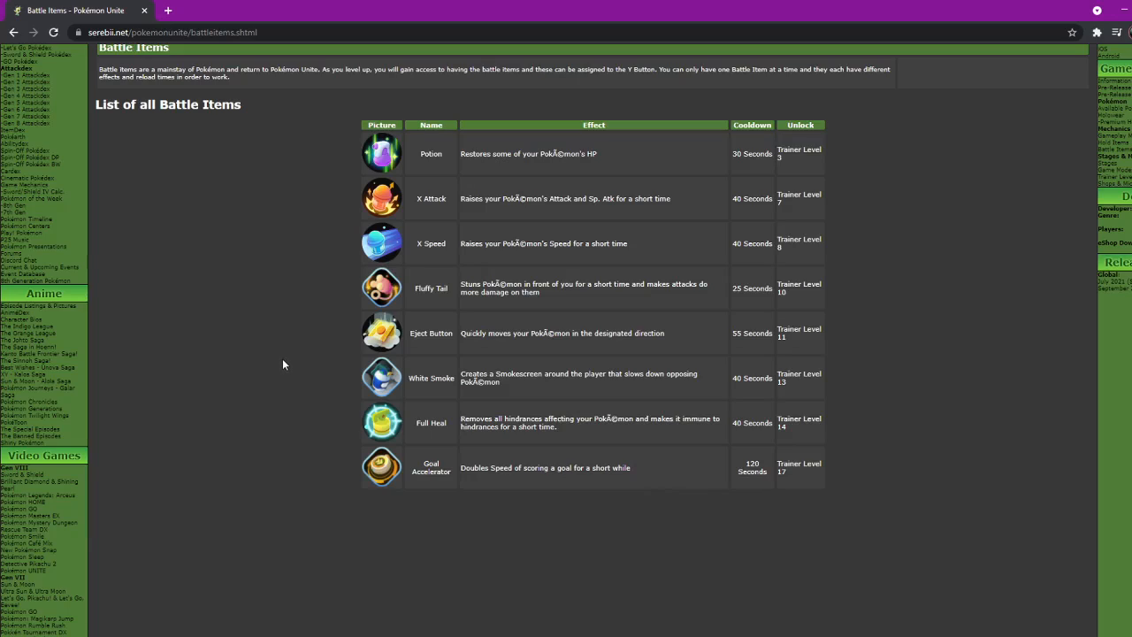